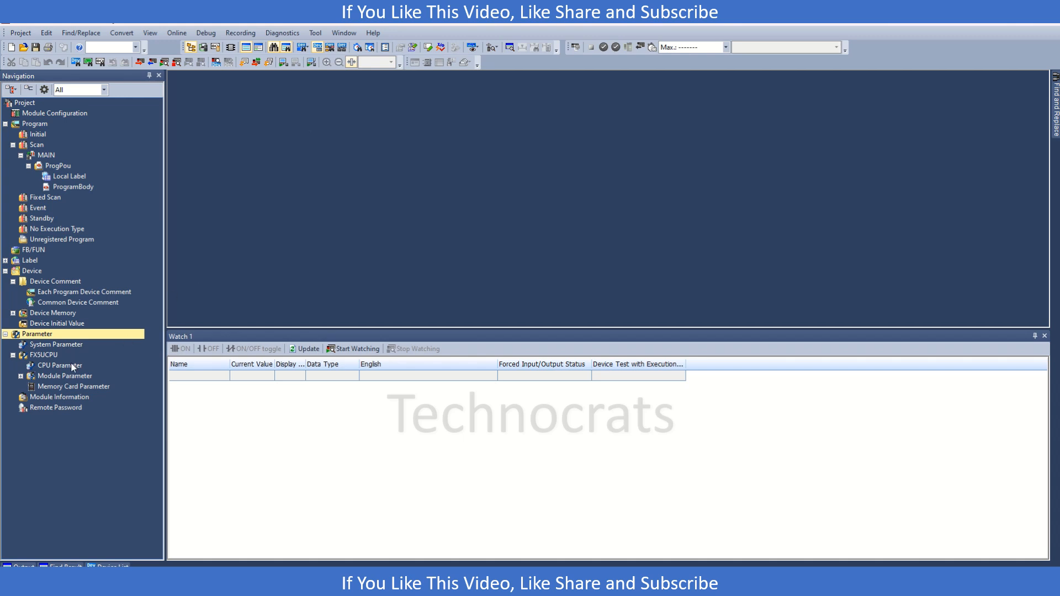
Open the CPU parameters and show the Heating/Cooling PID Control Setting item
double_click(57, 365)
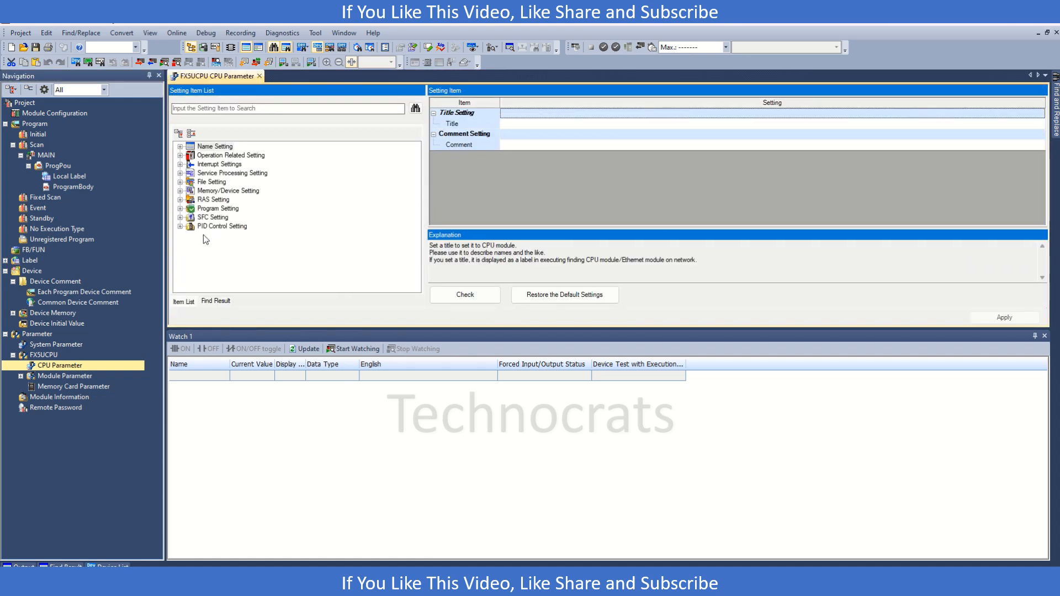
click(221, 226)
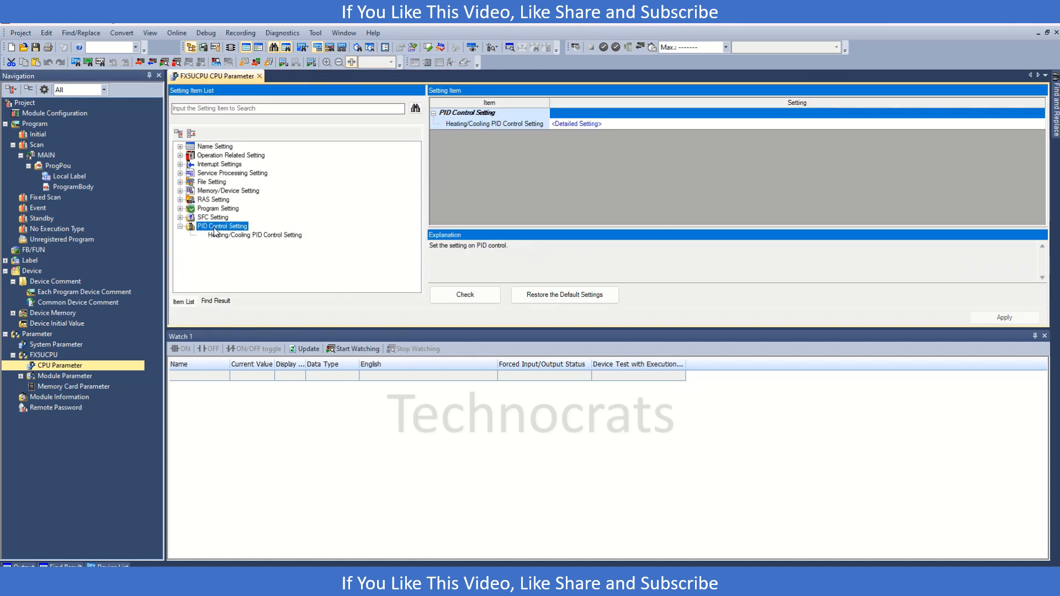
click(498, 124)
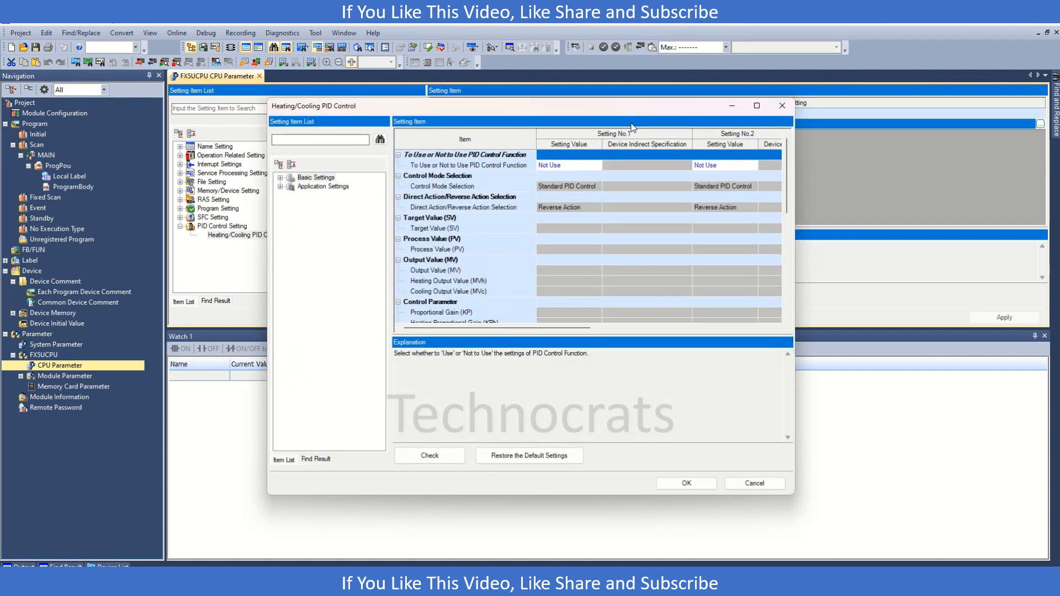
mouse_move(553, 319)
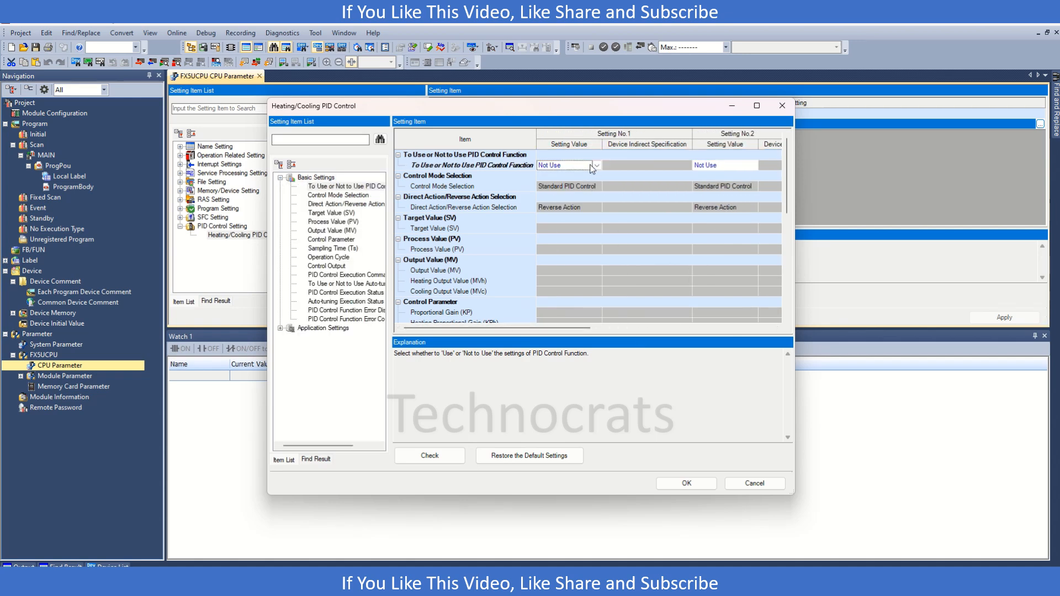
Set PID Setting No.1 to Use, with Standard PID Control as the control mode
click(564, 165)
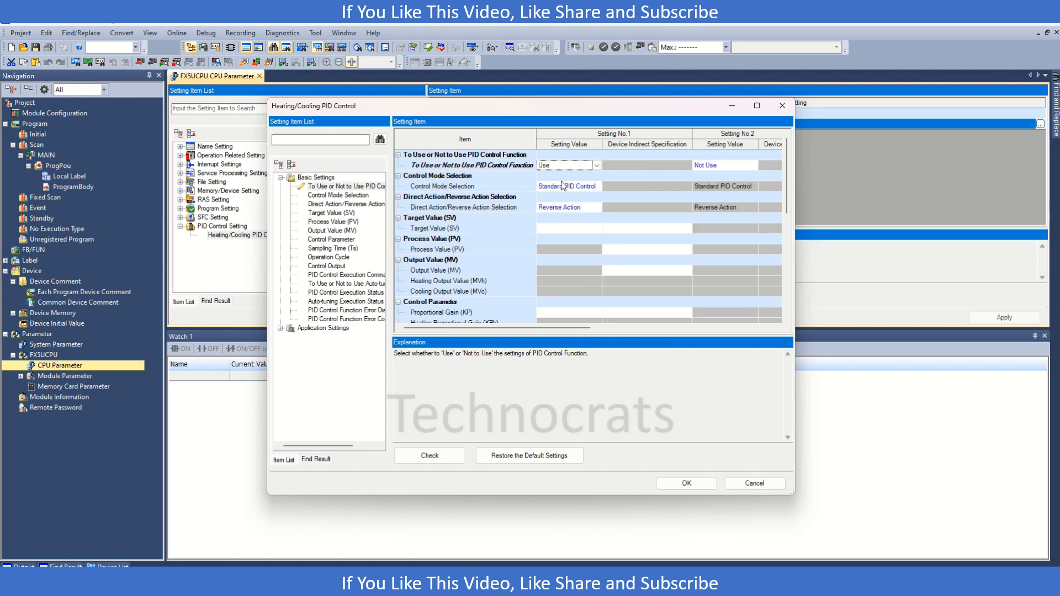
click(565, 186)
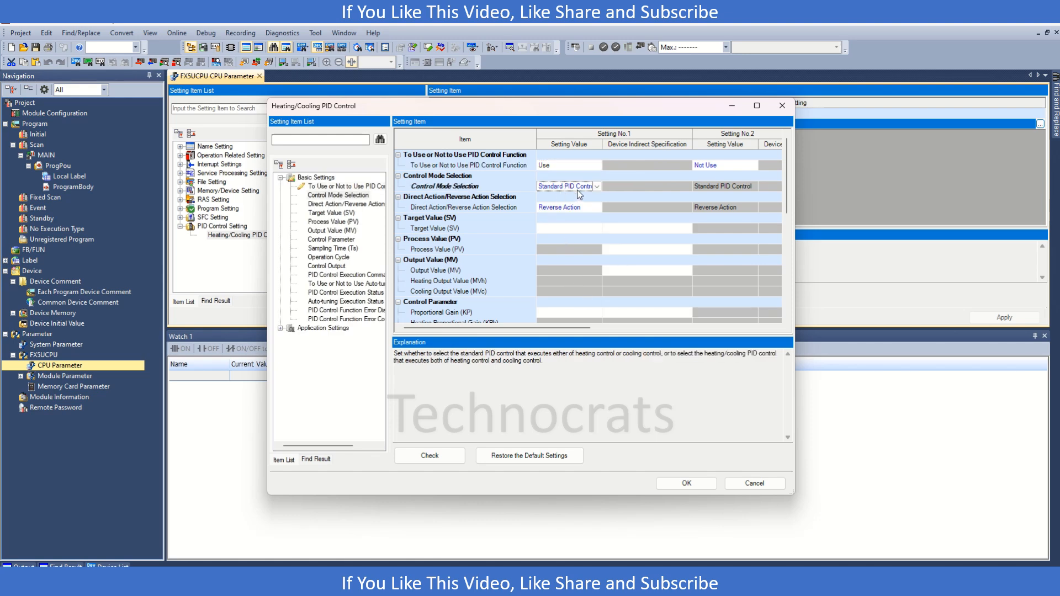
click(566, 186)
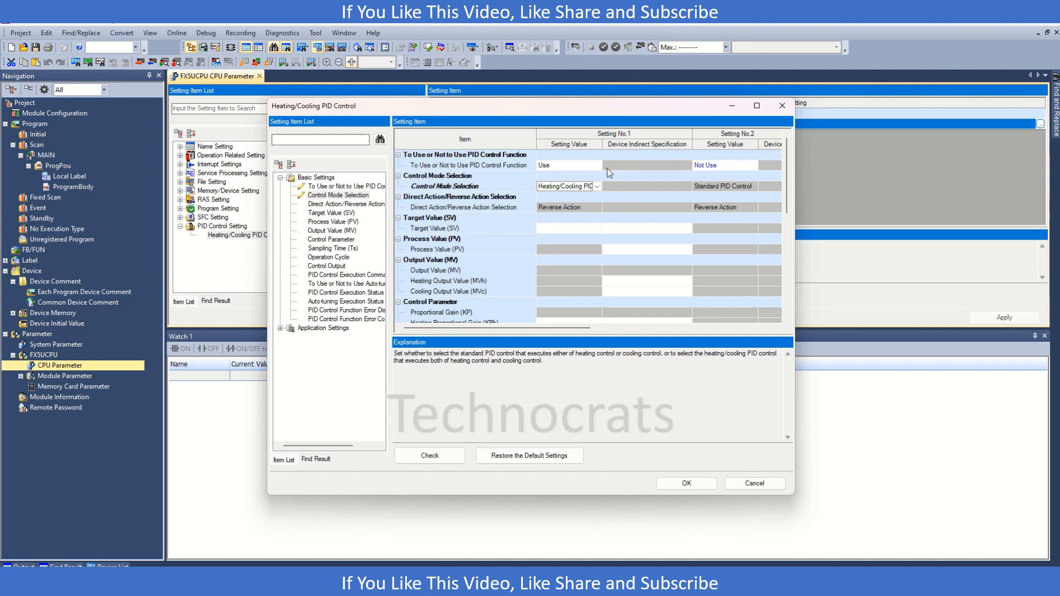
click(598, 186)
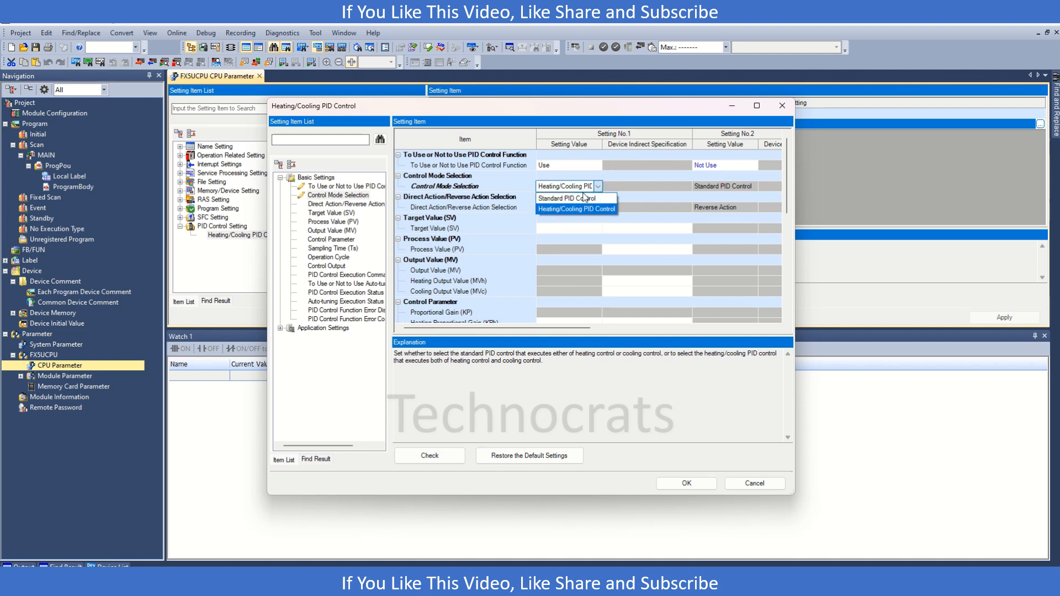
click(568, 198)
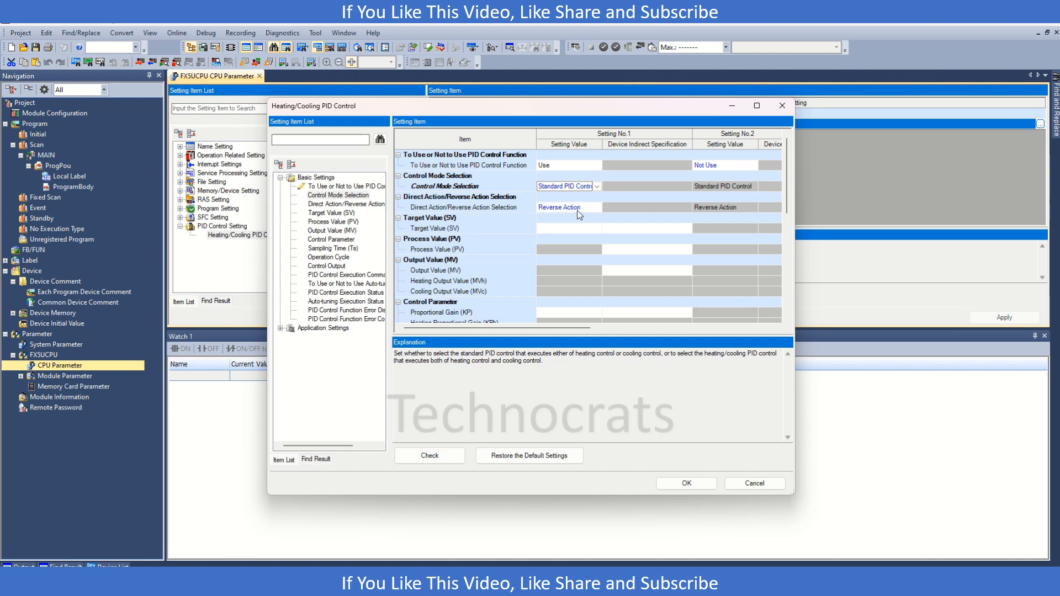
mouse_move(568, 214)
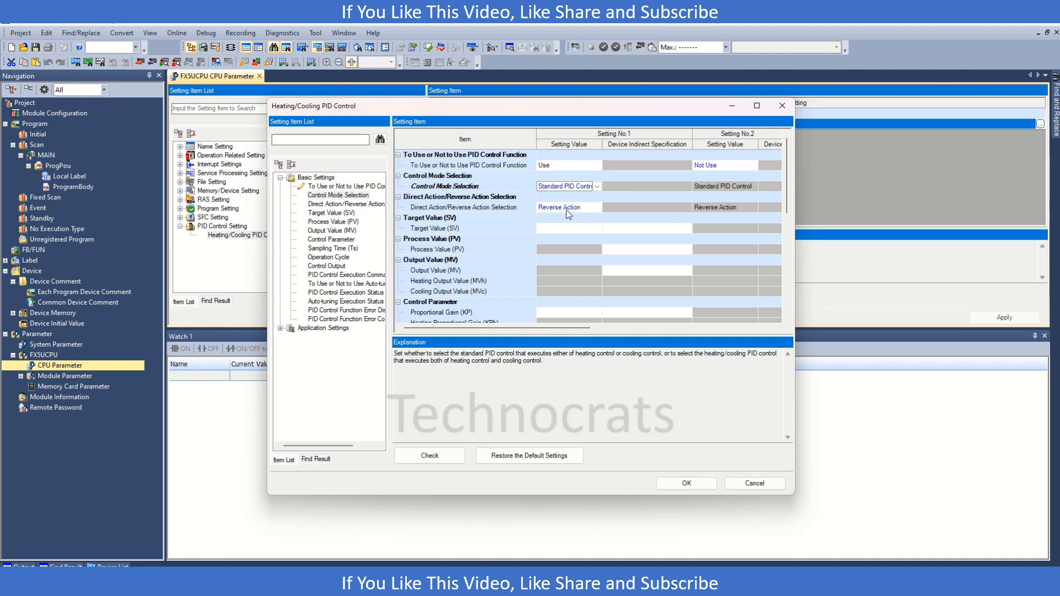
mouse_move(572, 233)
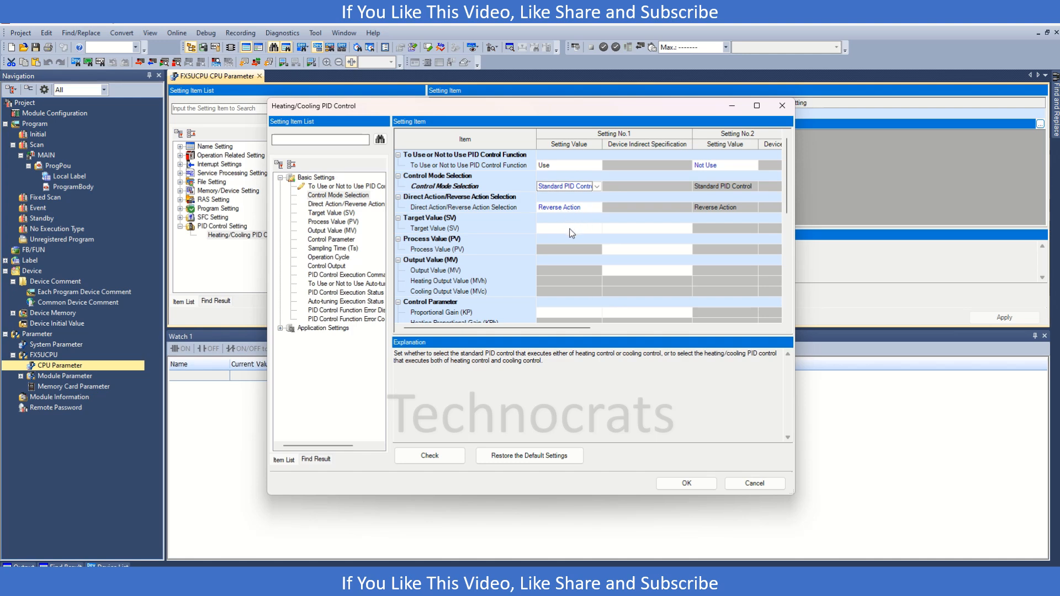
Assign D0, D1 and D2 as loop 1's target, process and output value devices
click(647, 228)
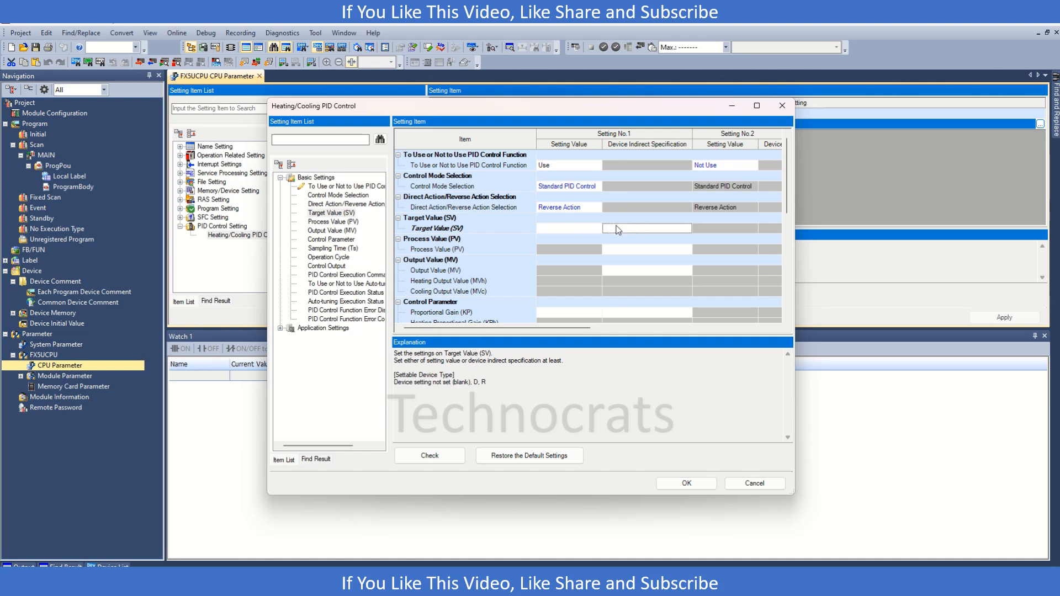
click(568, 228)
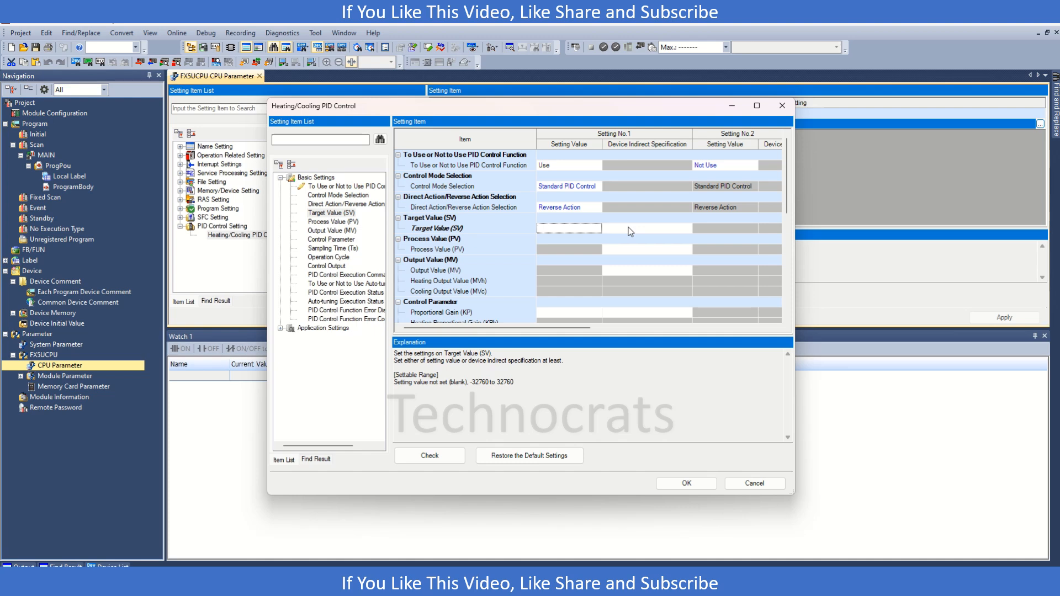
click(646, 228)
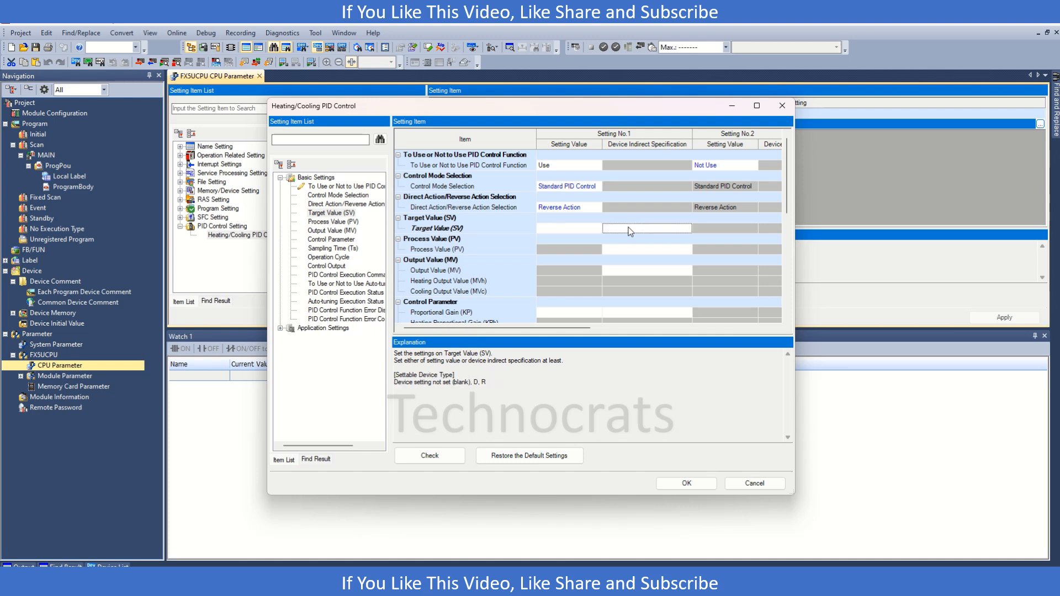
text(D)
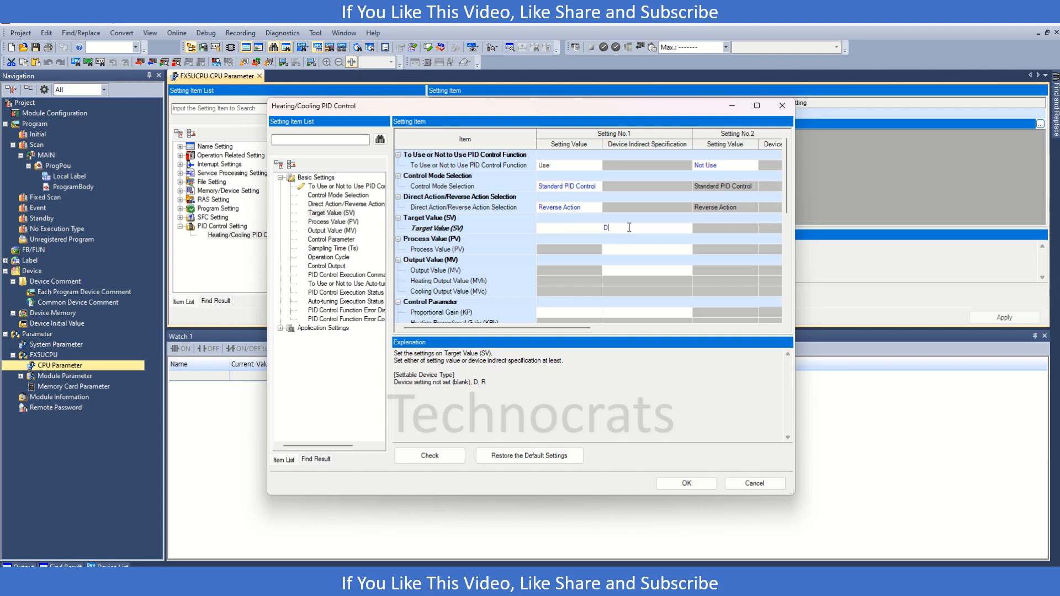
text(1000)
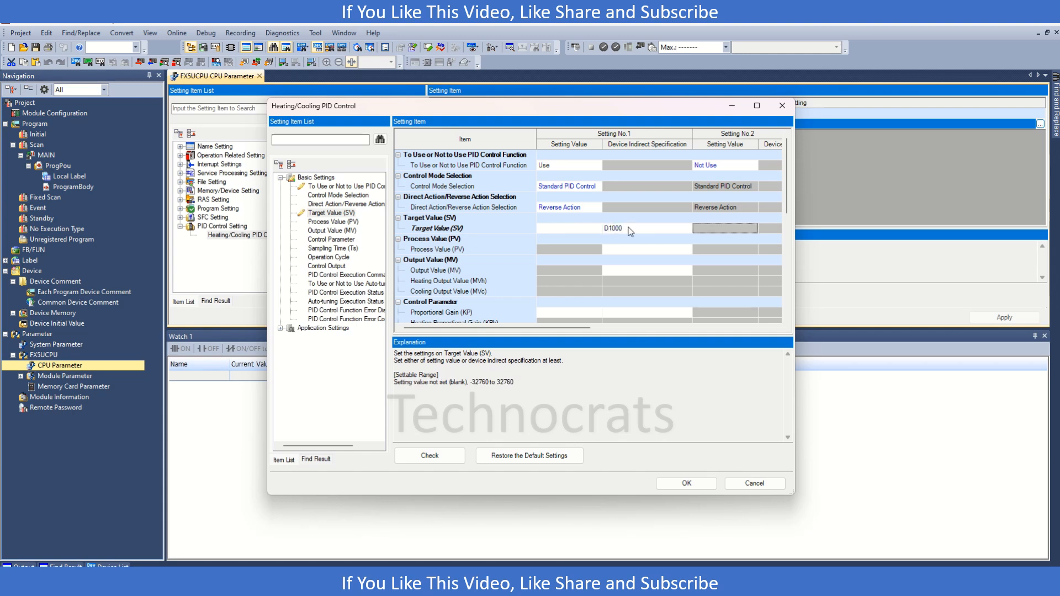
mouse_move(633, 238)
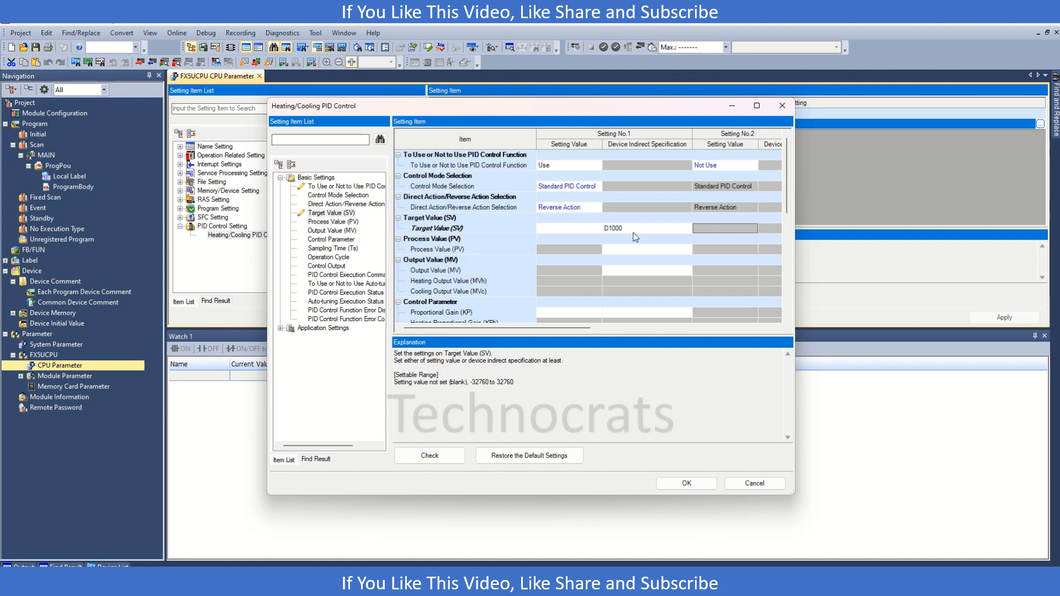
click(612, 228)
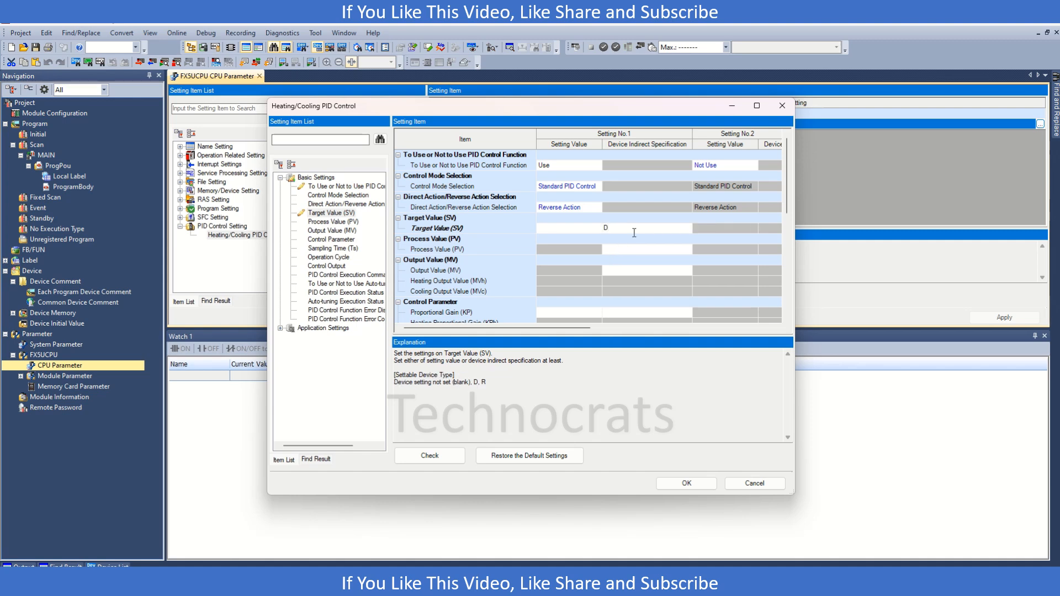
text(0)
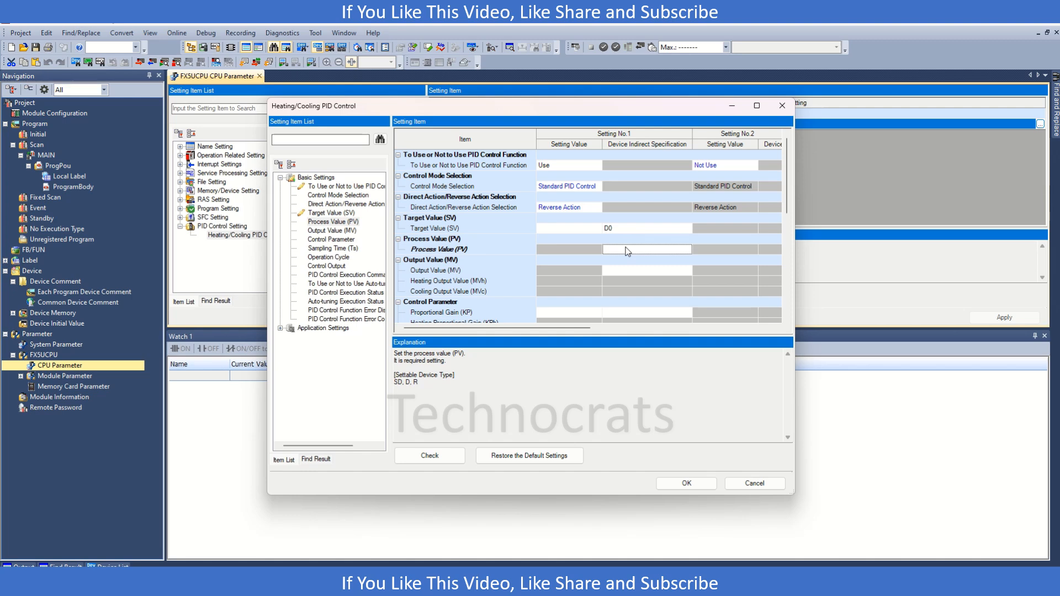
text(D1)
click(647, 270)
text(D)
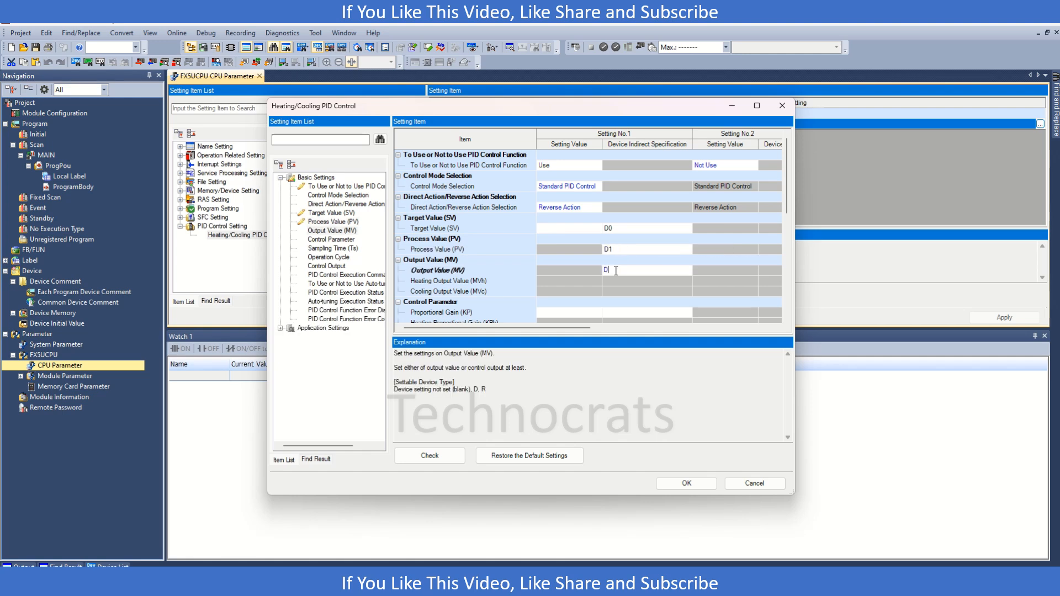
text(2)
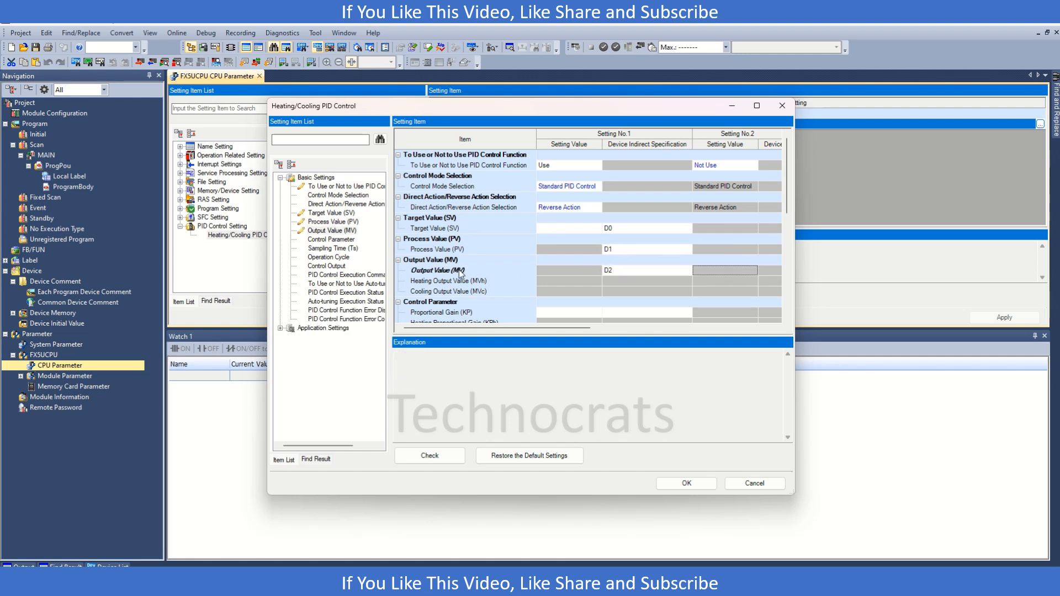
click(645, 270)
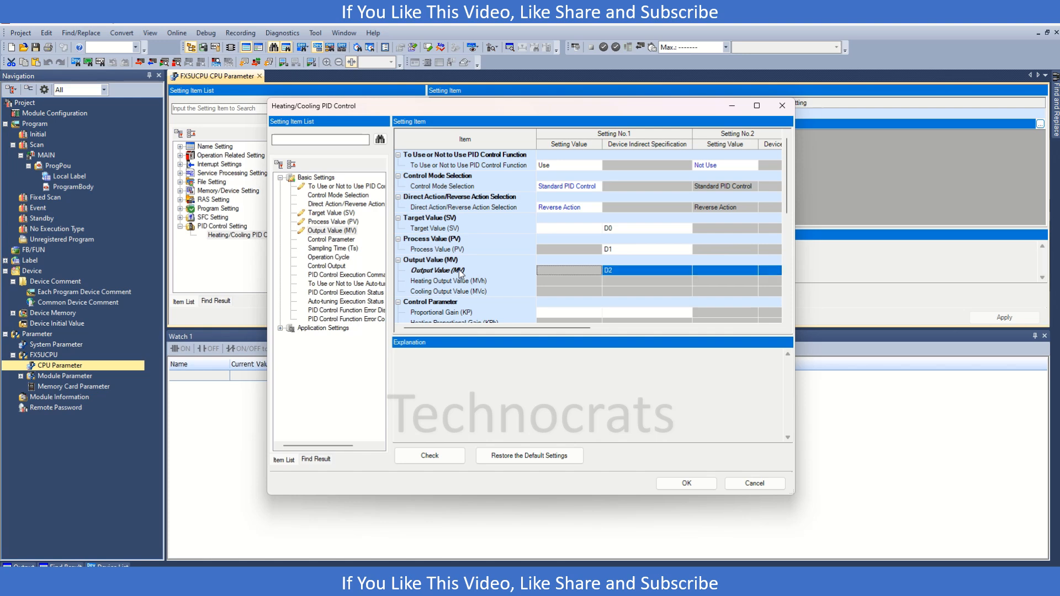
Enter D1000, D1001 and D1002 as the KP, TI and TD devices under Control Parameter
scroll(down, 3)
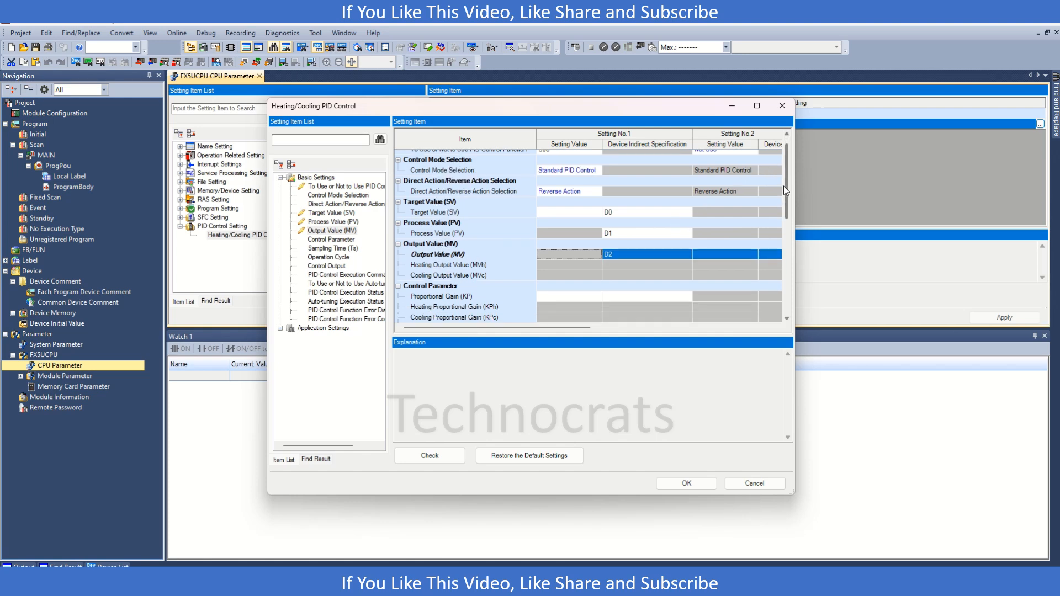
scroll(down, 3)
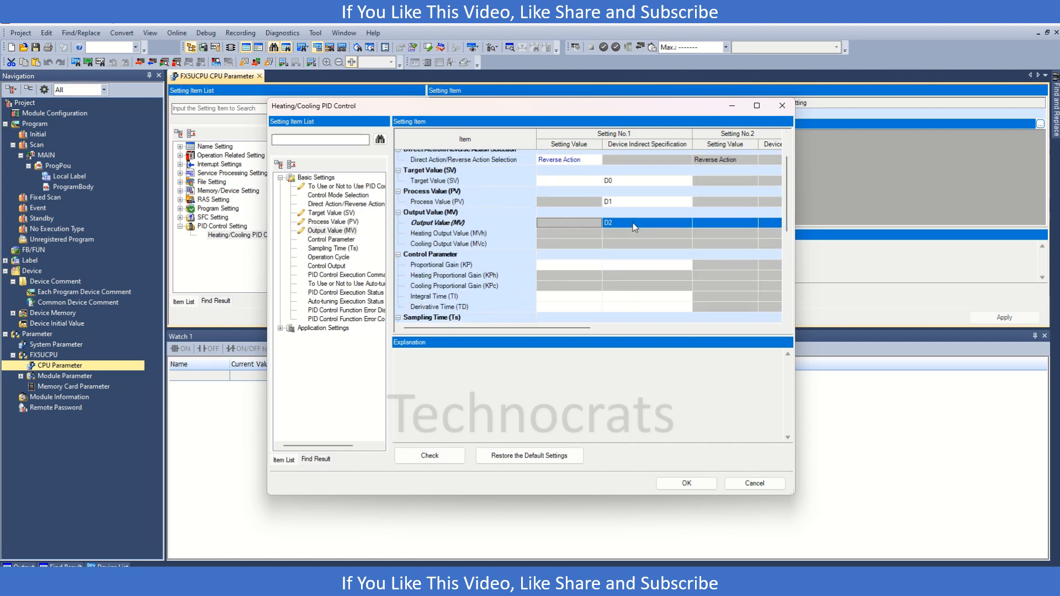
scroll(down, 3)
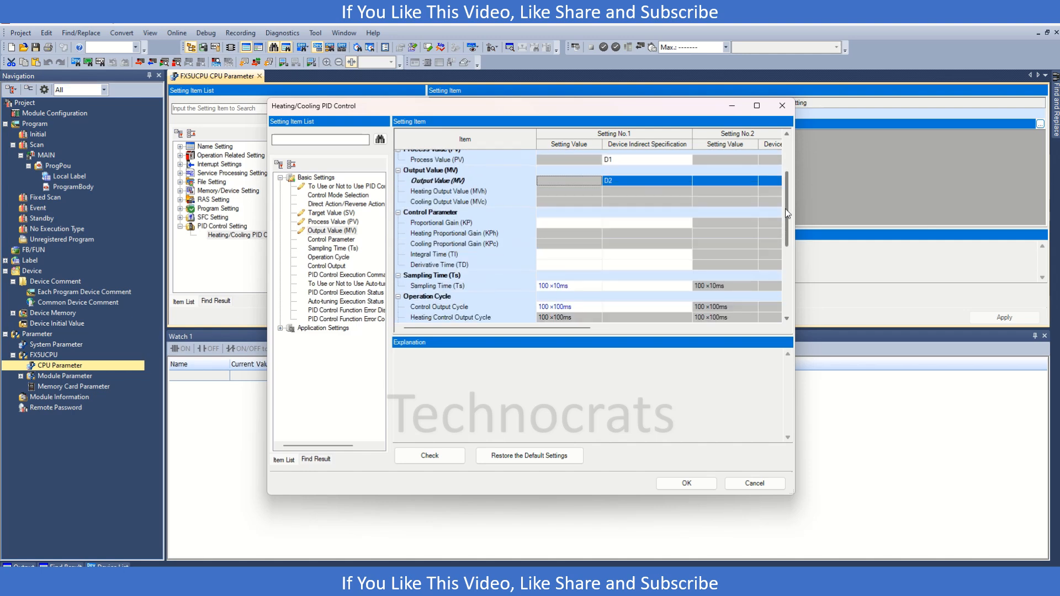
scroll(down, 3)
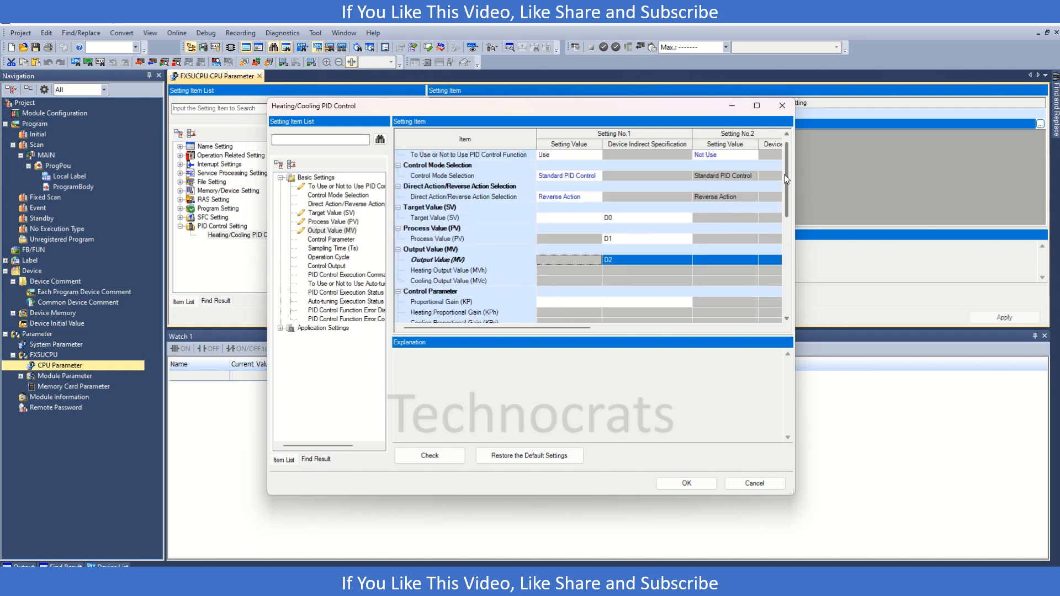
click(431, 292)
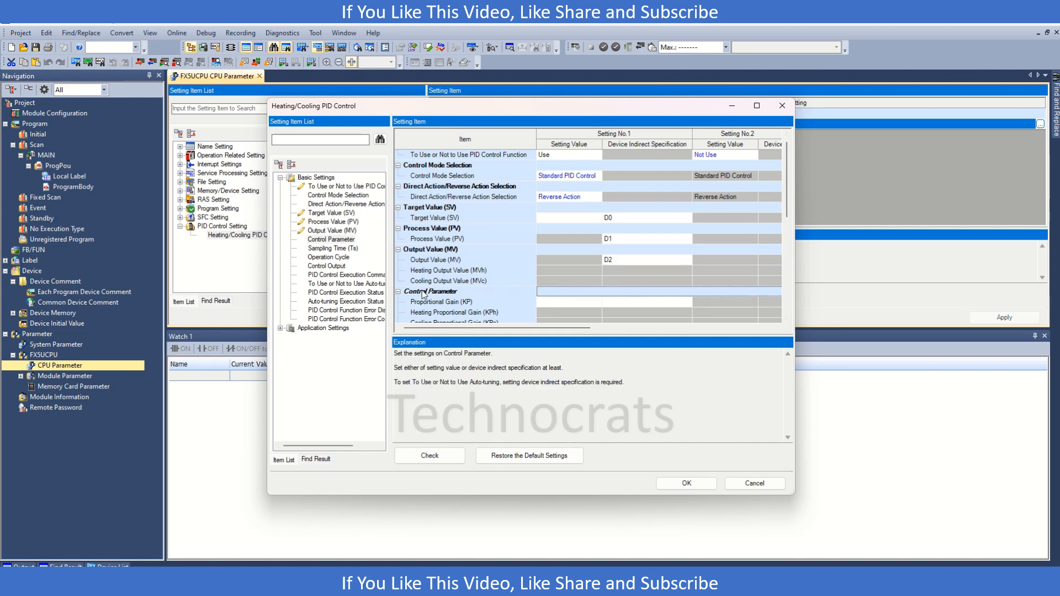
scroll(down, 3)
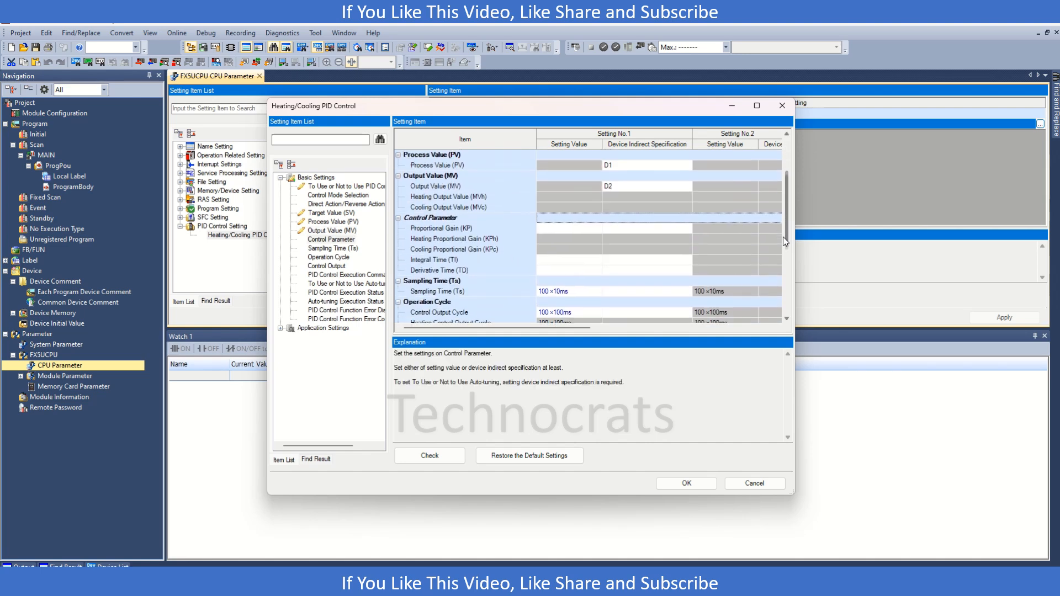
click(645, 228)
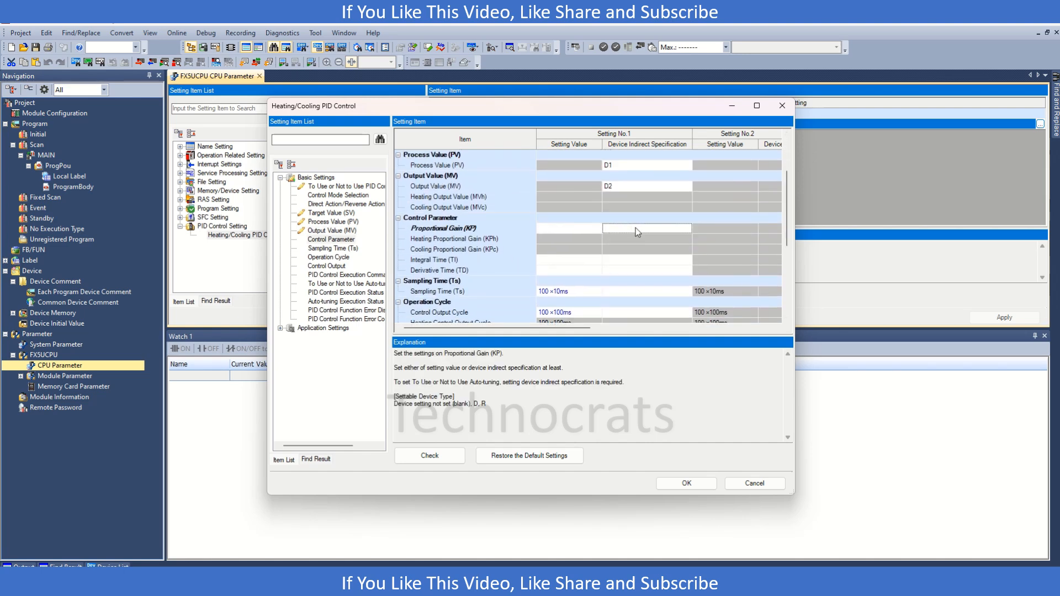
text(D1000)
click(647, 260)
text(D1001)
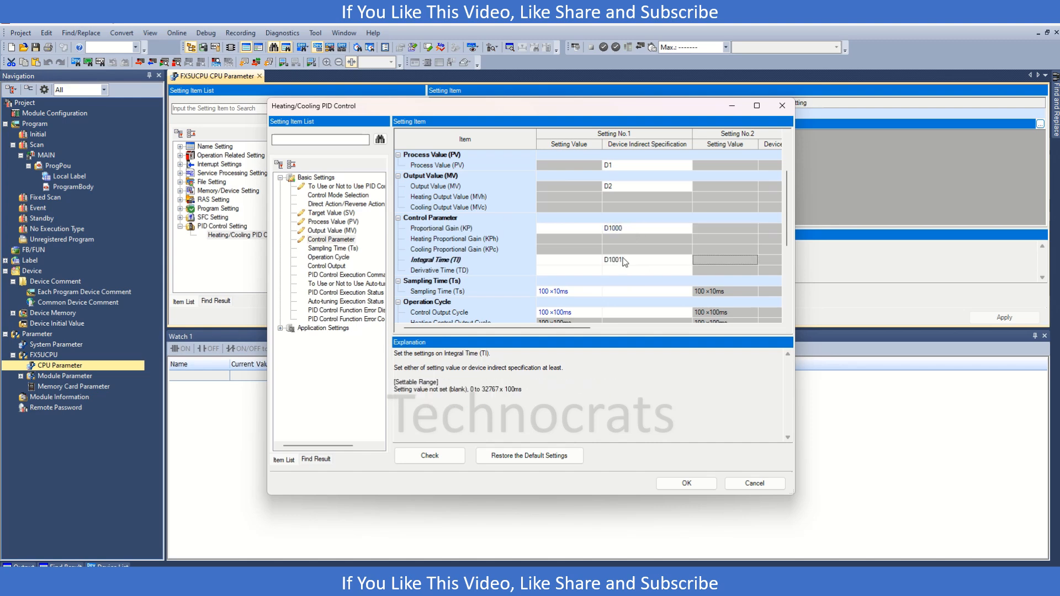
text(d1002)
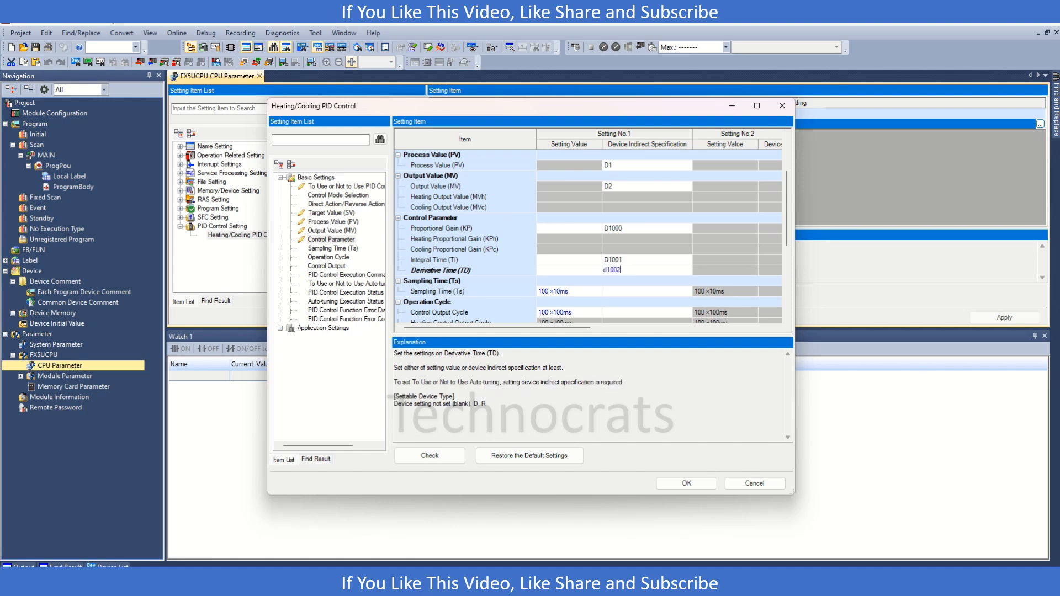
Commit D1002 for derivative time and set Control Output Cycle to 20 ×100ms
click(645, 291)
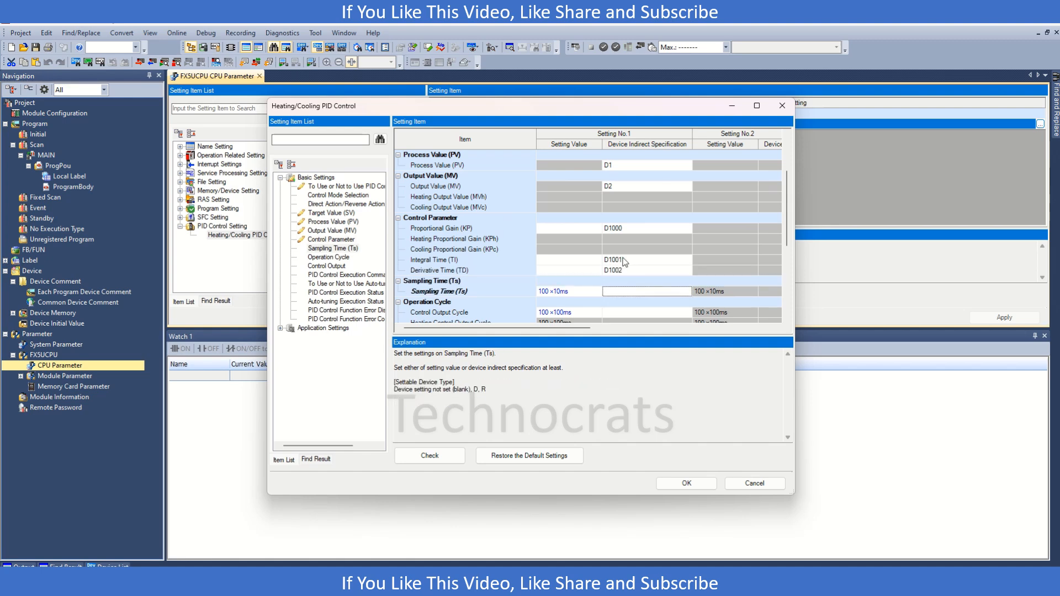
click(435, 301)
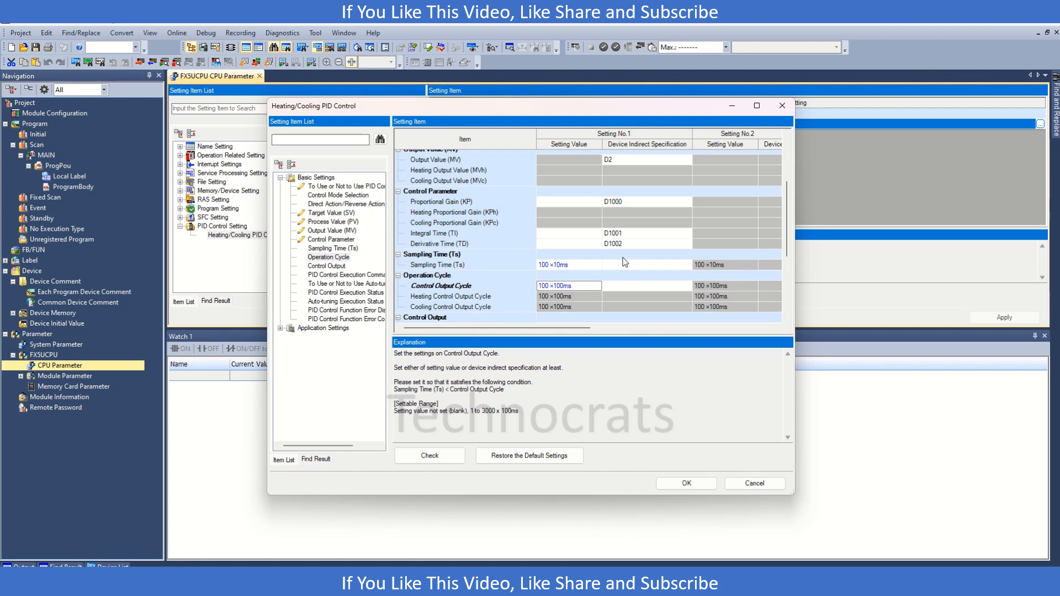
text(20)
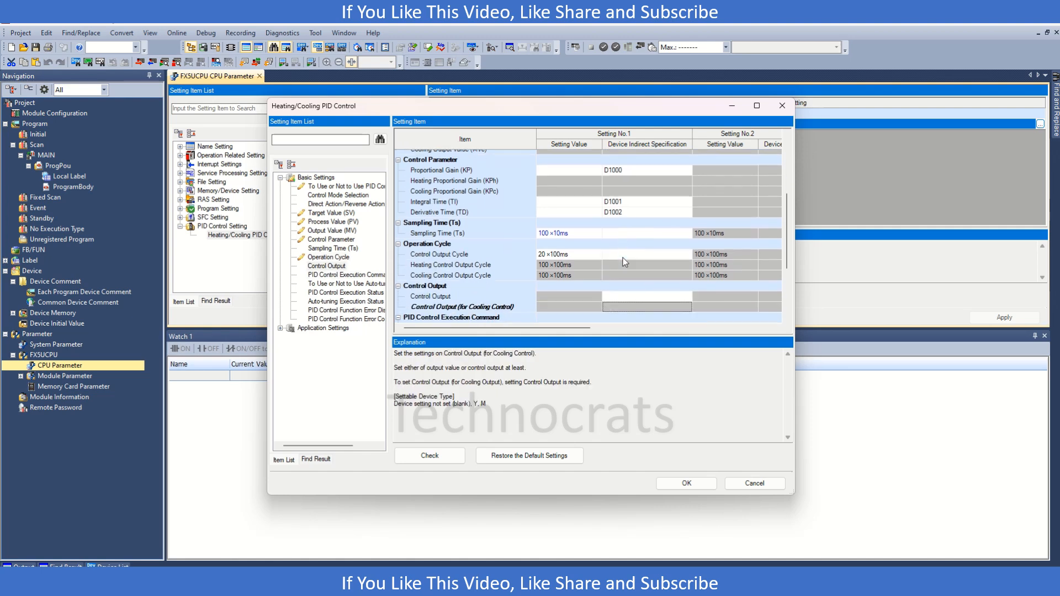
click(431, 296)
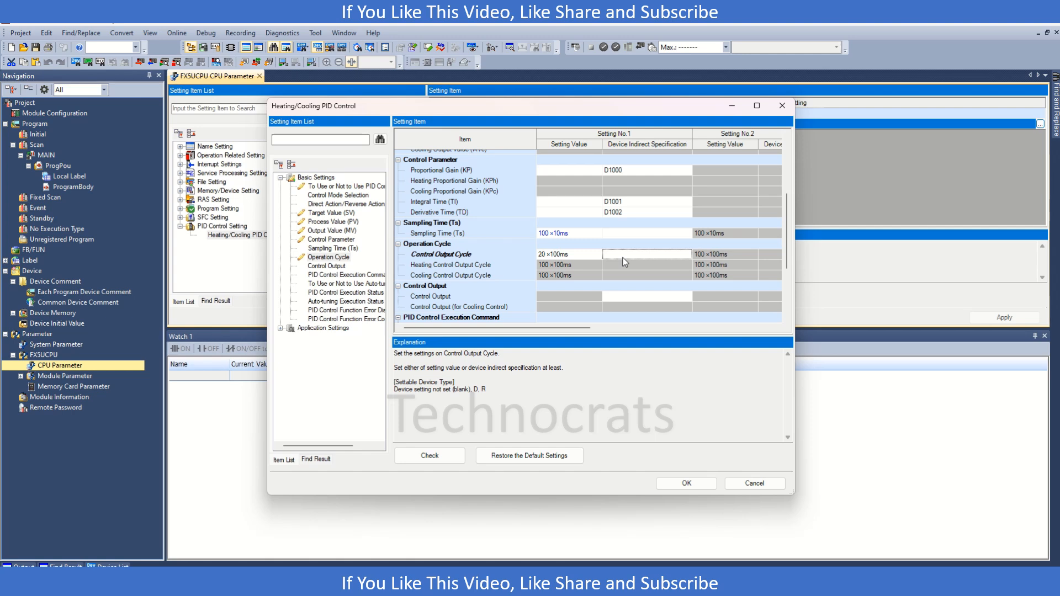
mouse_move(616, 301)
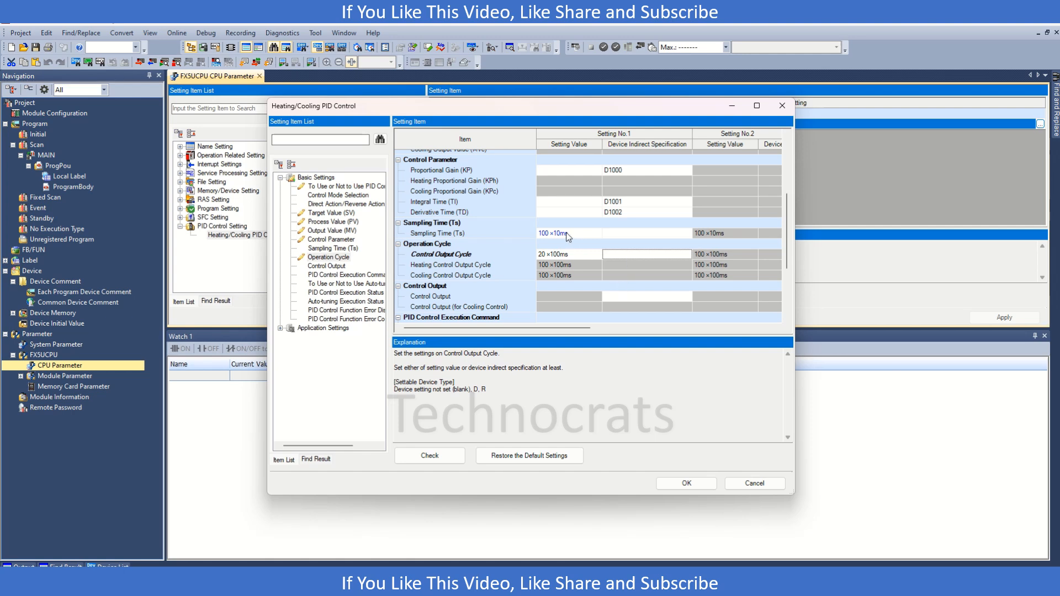
click(568, 253)
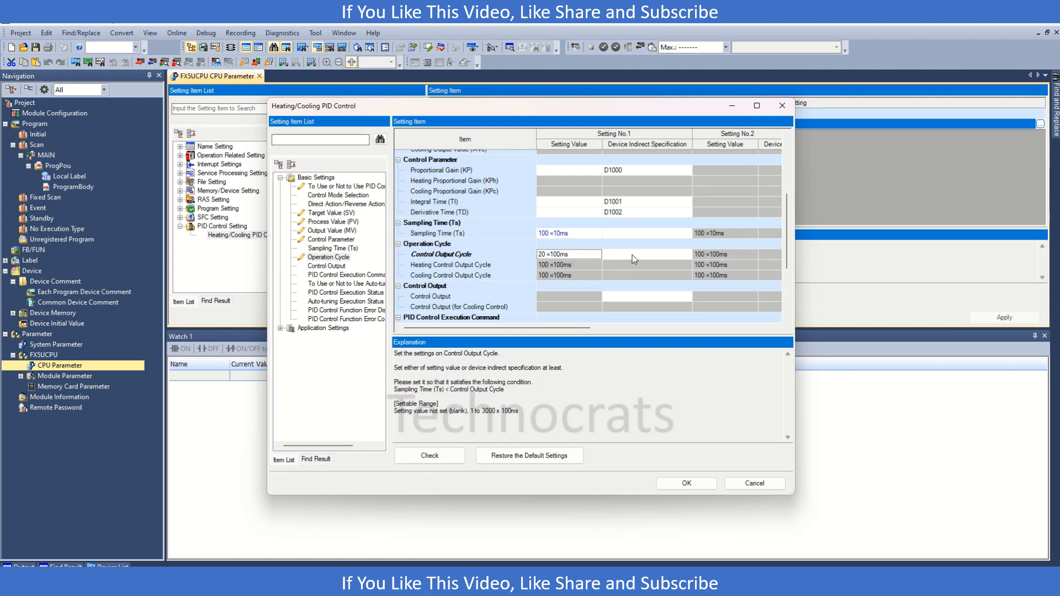
mouse_move(502, 295)
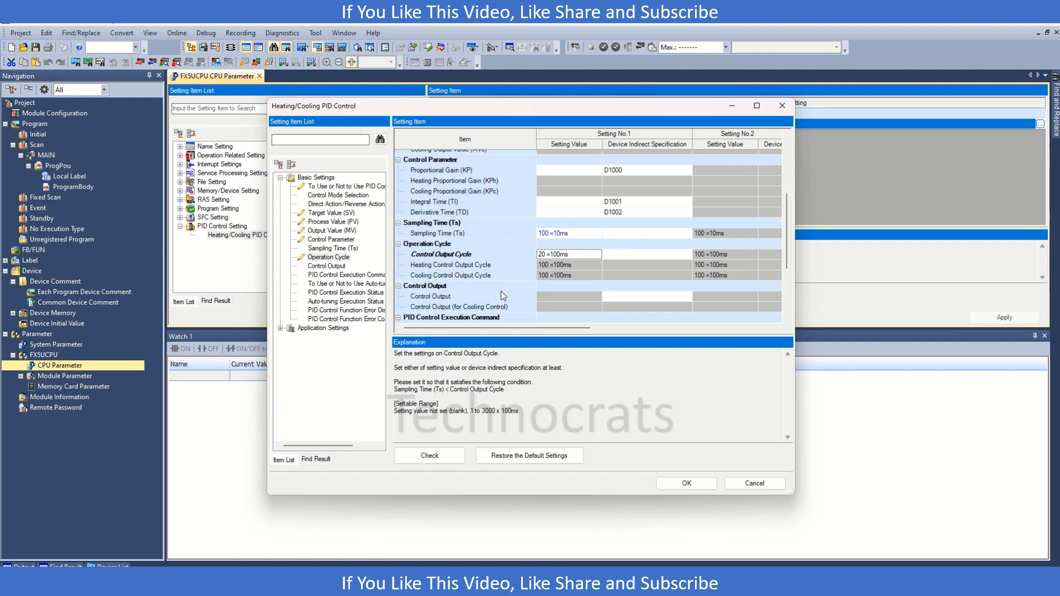
Assign M0 as the Control Output device and M100 as the execution command
click(430, 296)
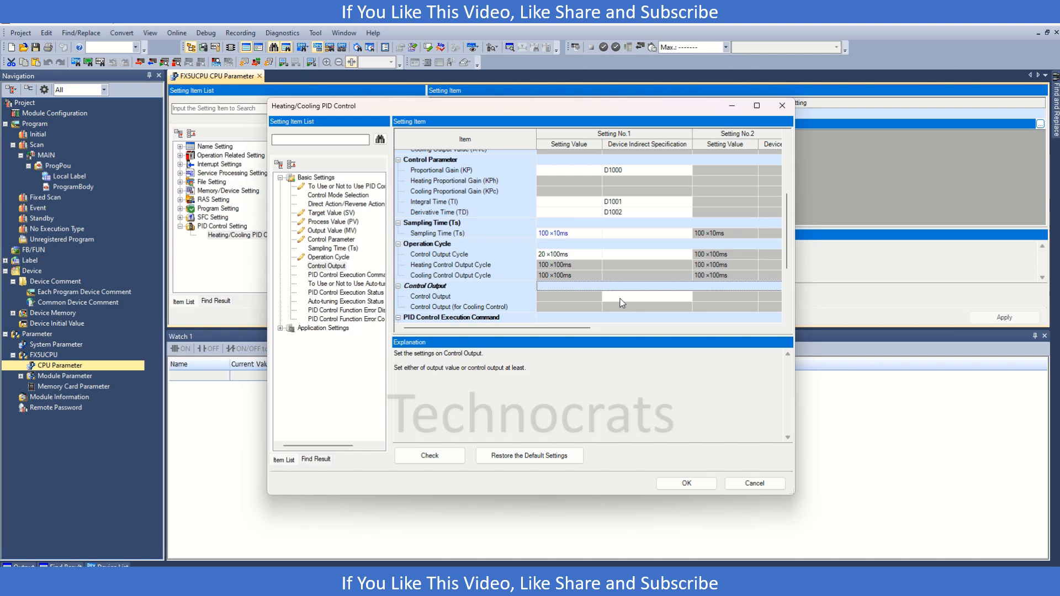
text(M)
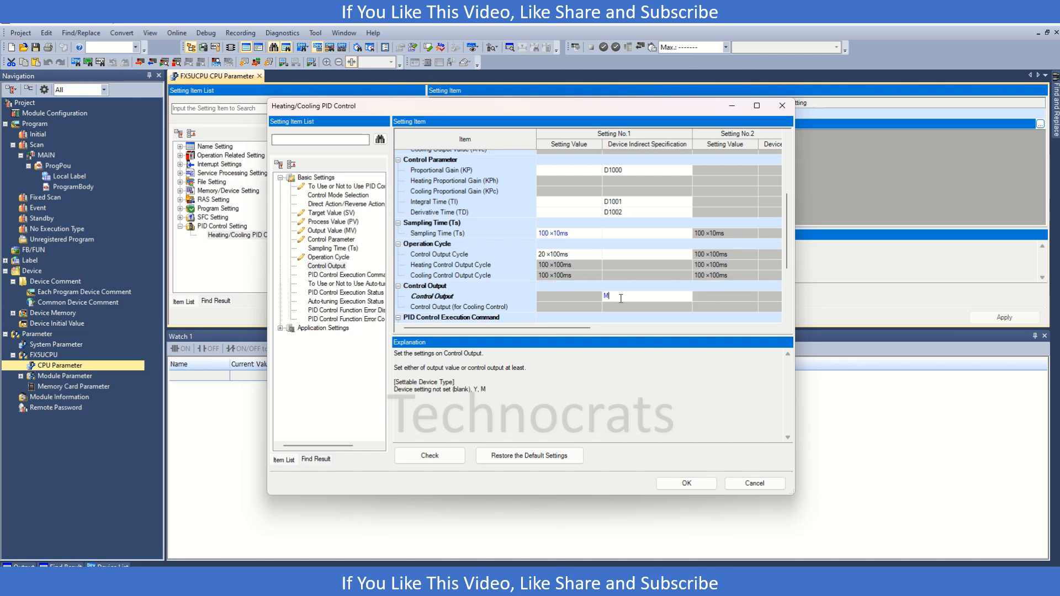
text(1)
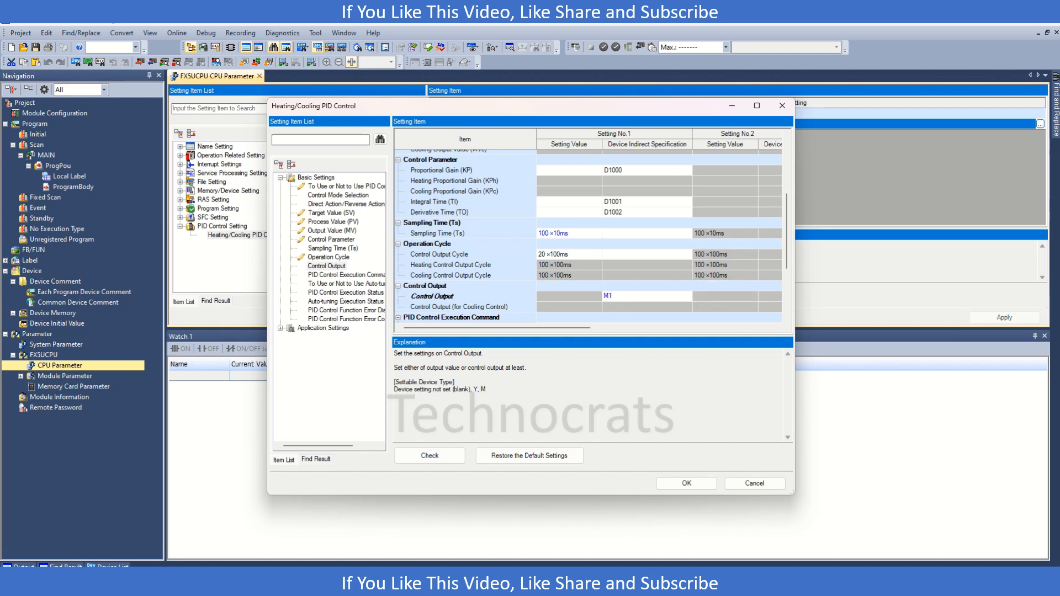
text(M0)
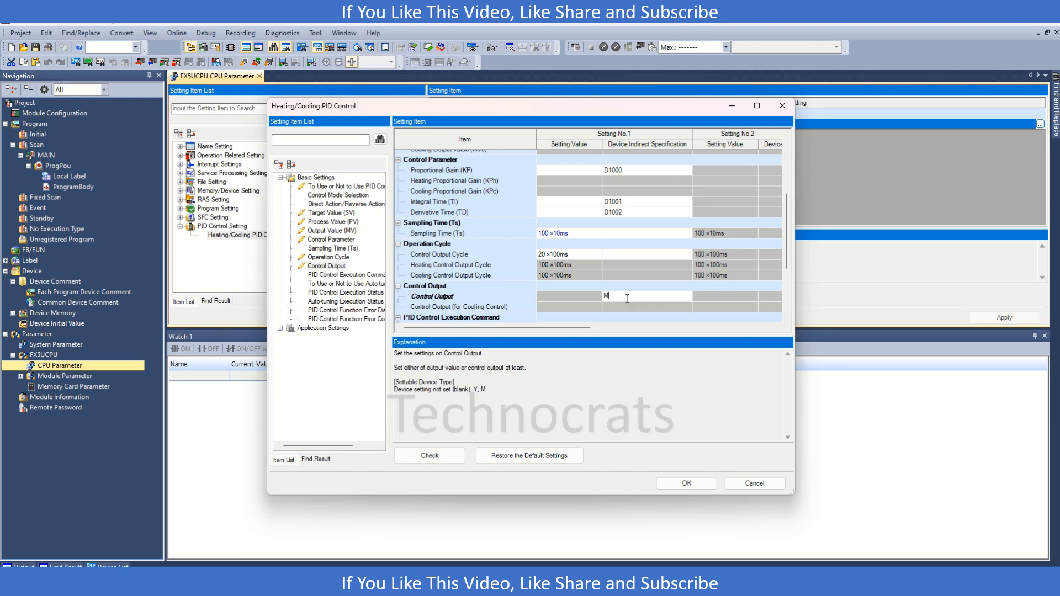
text(100)
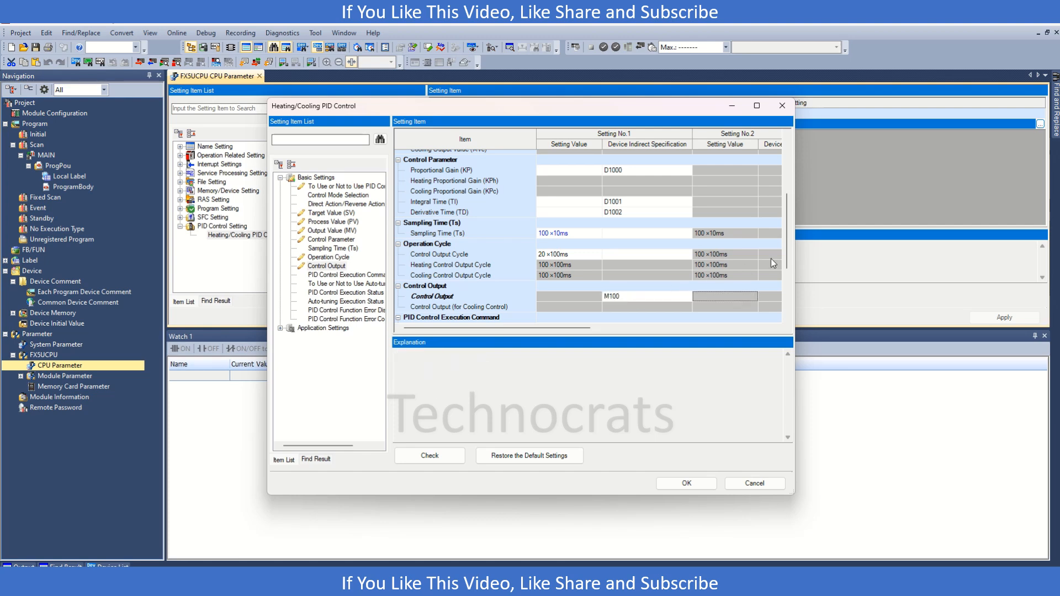
scroll(down, 3)
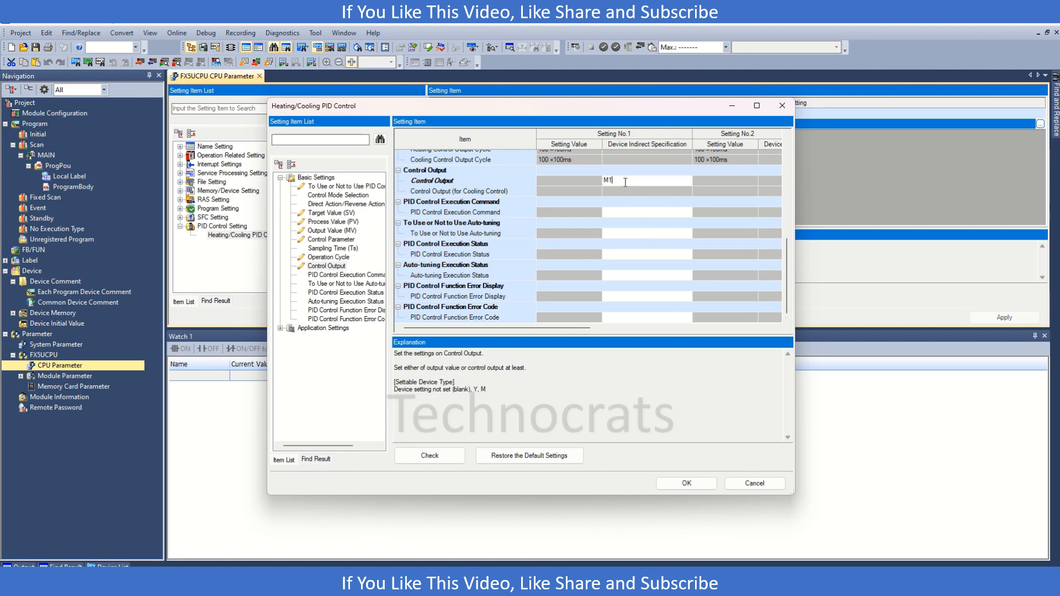
text(0)
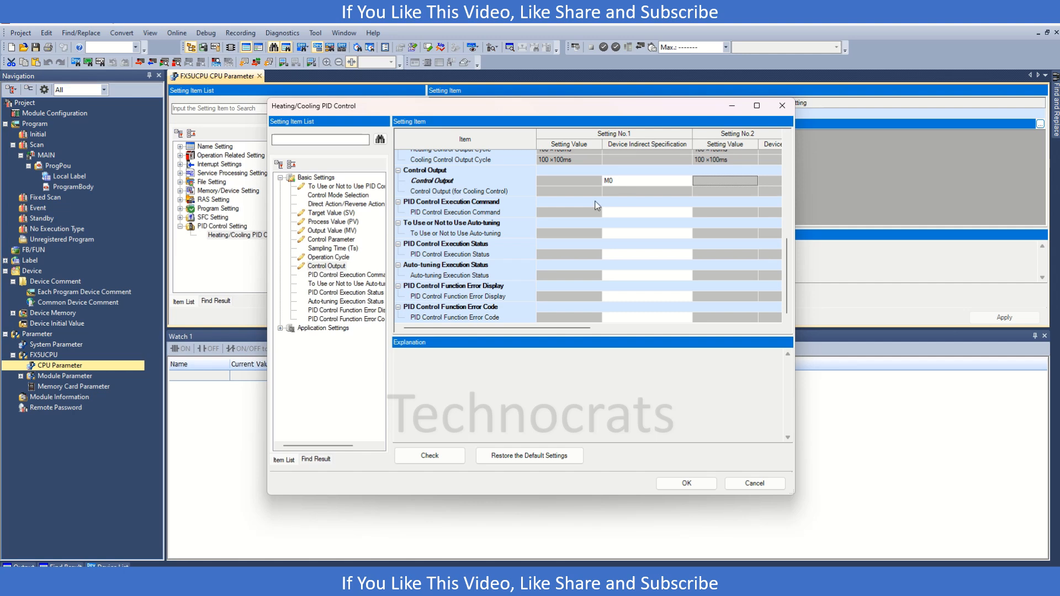
mouse_move(438, 206)
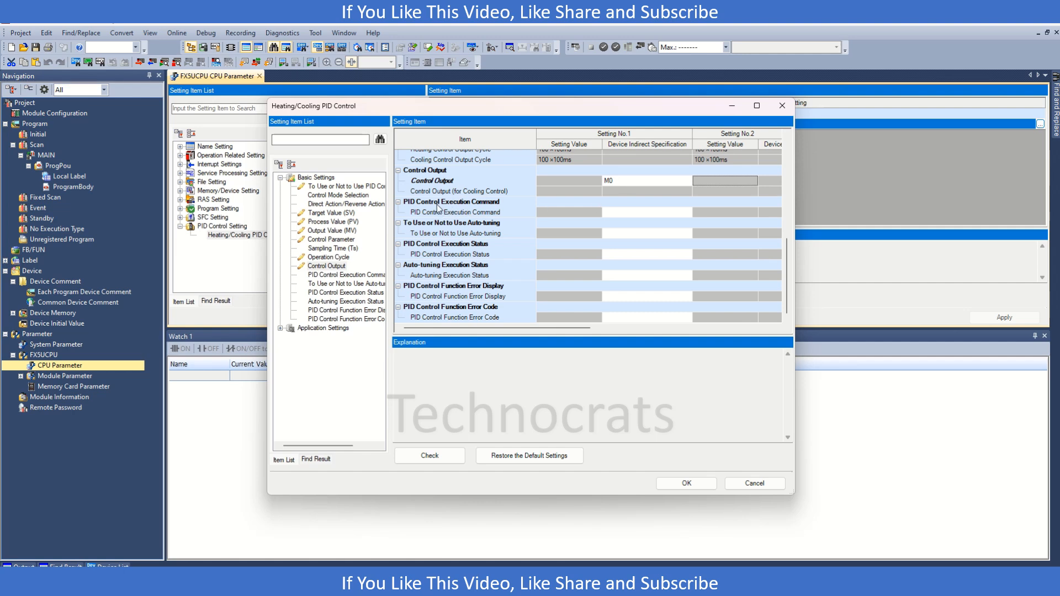
mouse_move(451, 231)
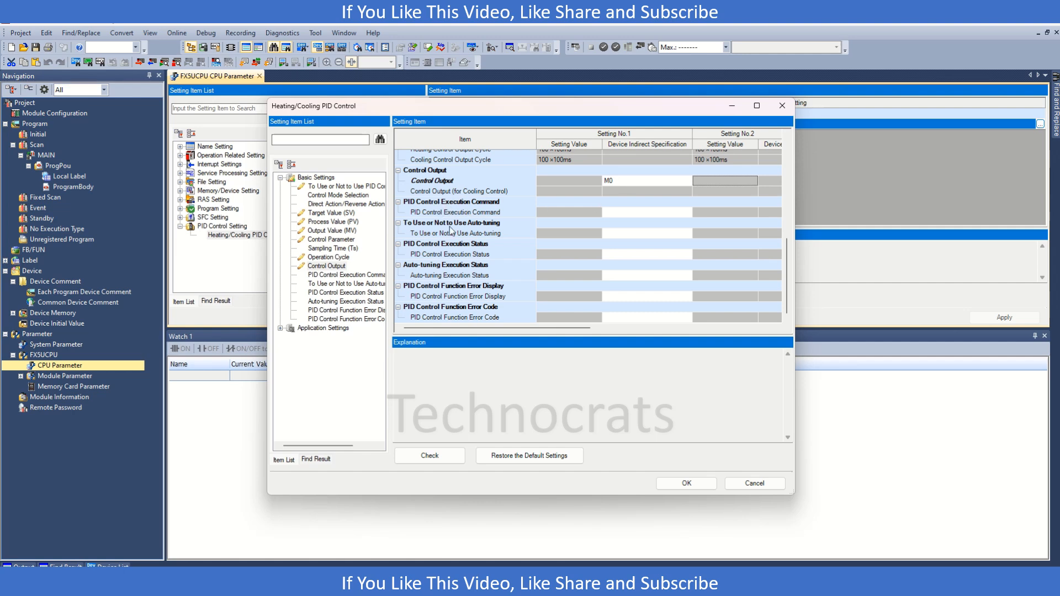
mouse_move(634, 217)
text(M100)
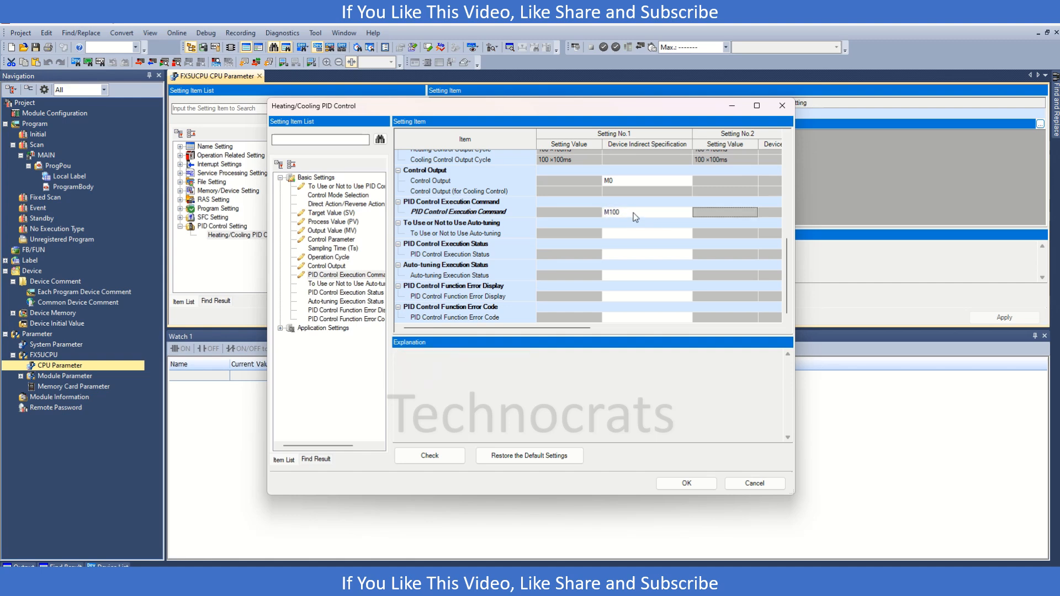
Assign M1000–M1004 to the execution command, auto-tuning, status and error items
click(645, 211)
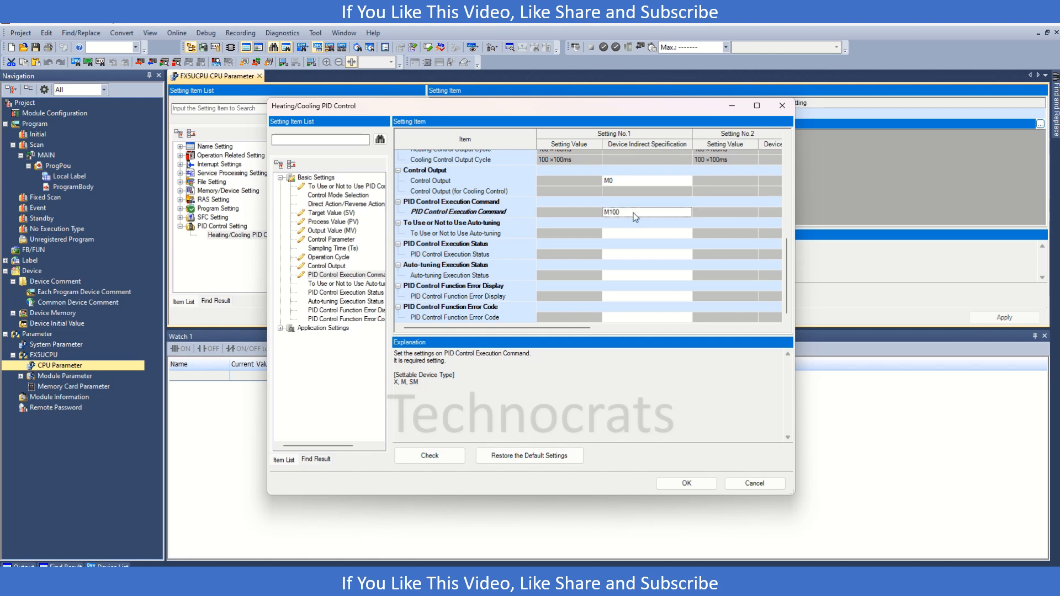
double_click(610, 211)
text(0)
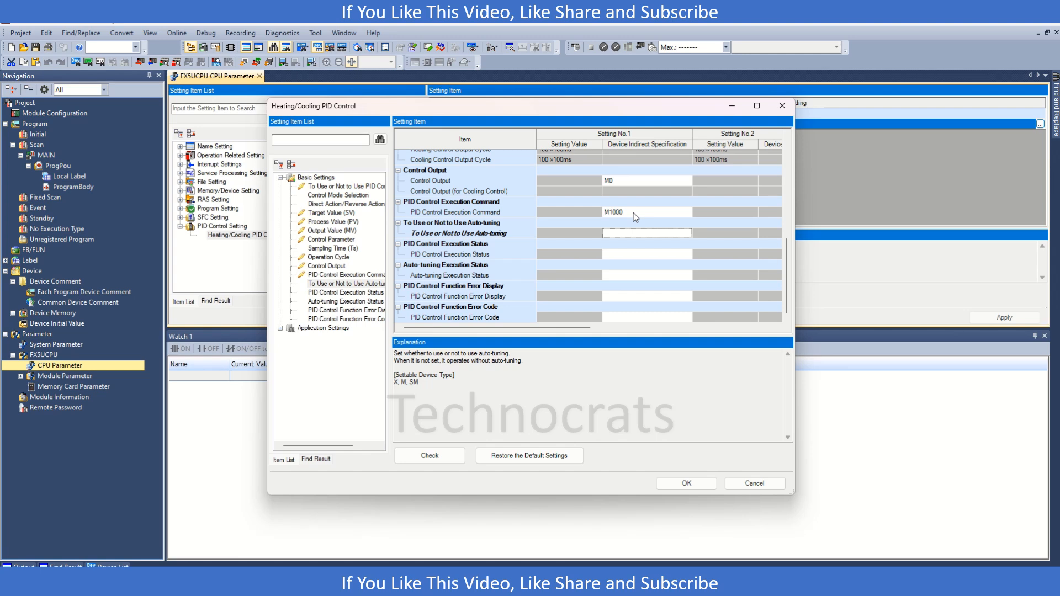
text(M1001)
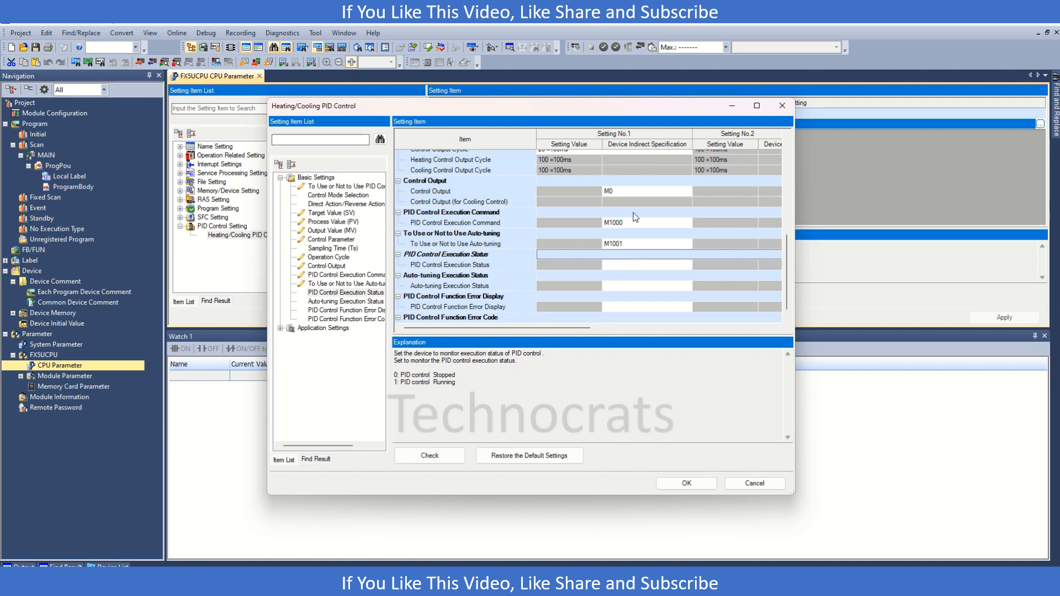
text(m1002)
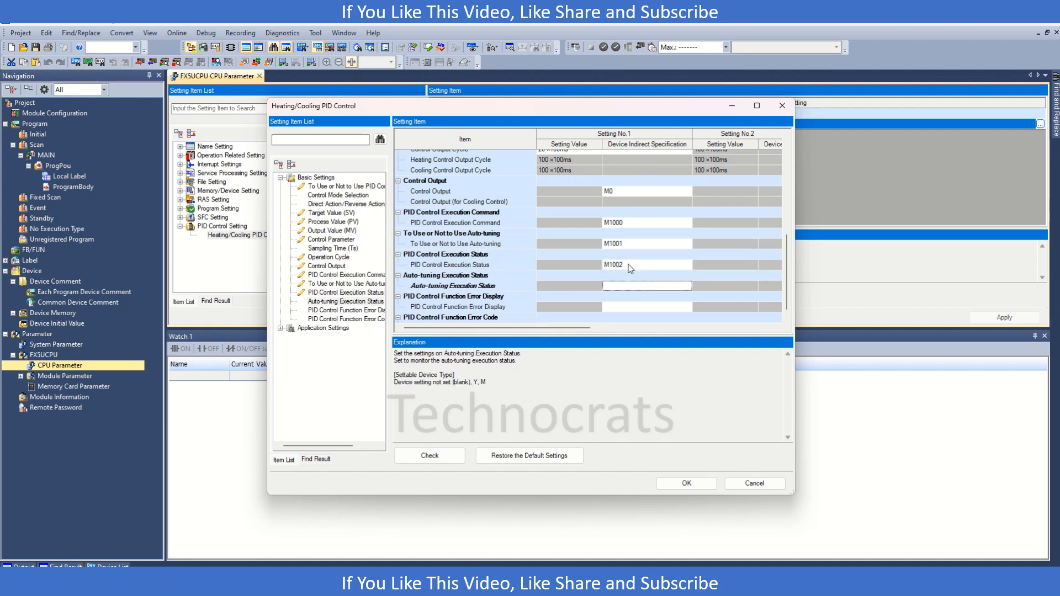
text(m100)
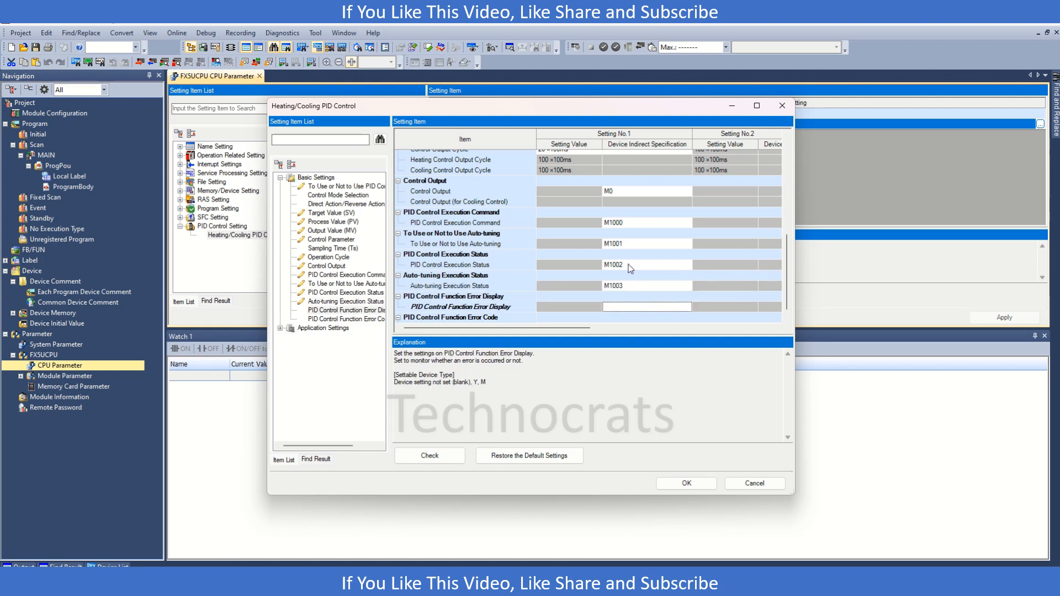
text(m100)
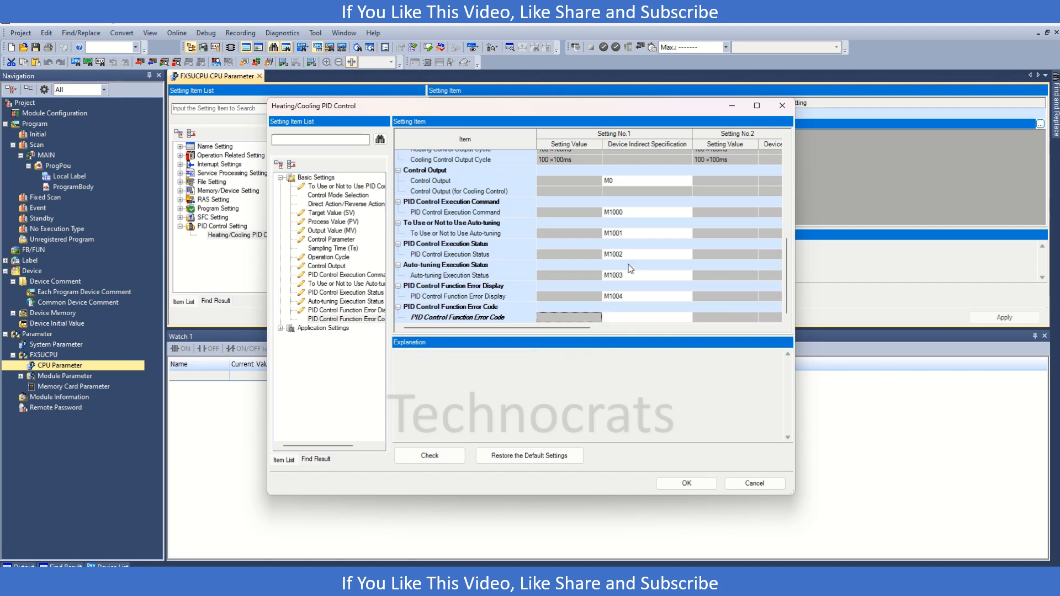
Enter D0 as the PID error code device and accept the settings
click(568, 317)
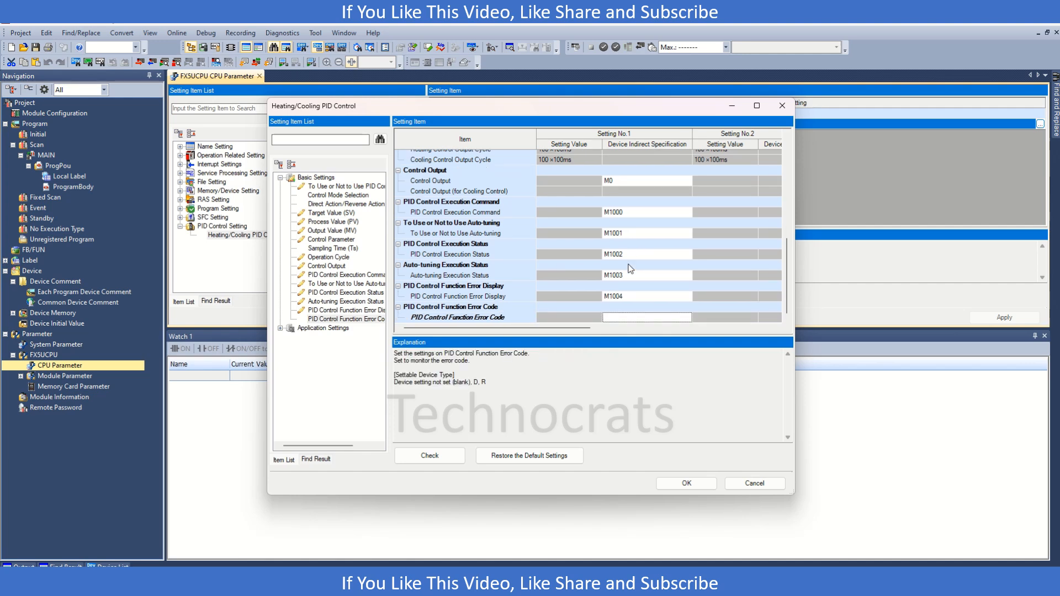
text(D0)
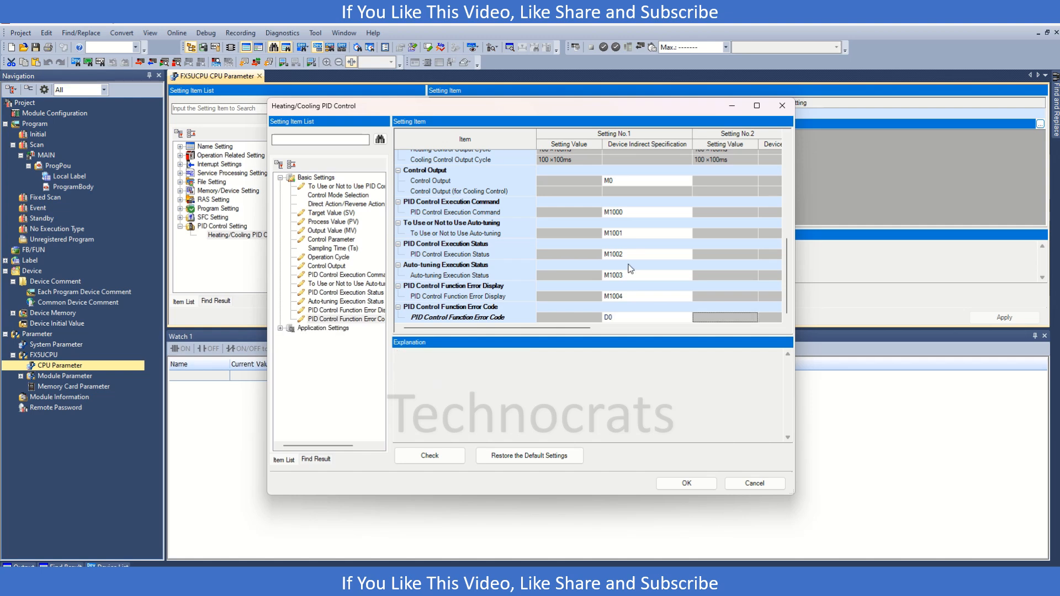
click(644, 317)
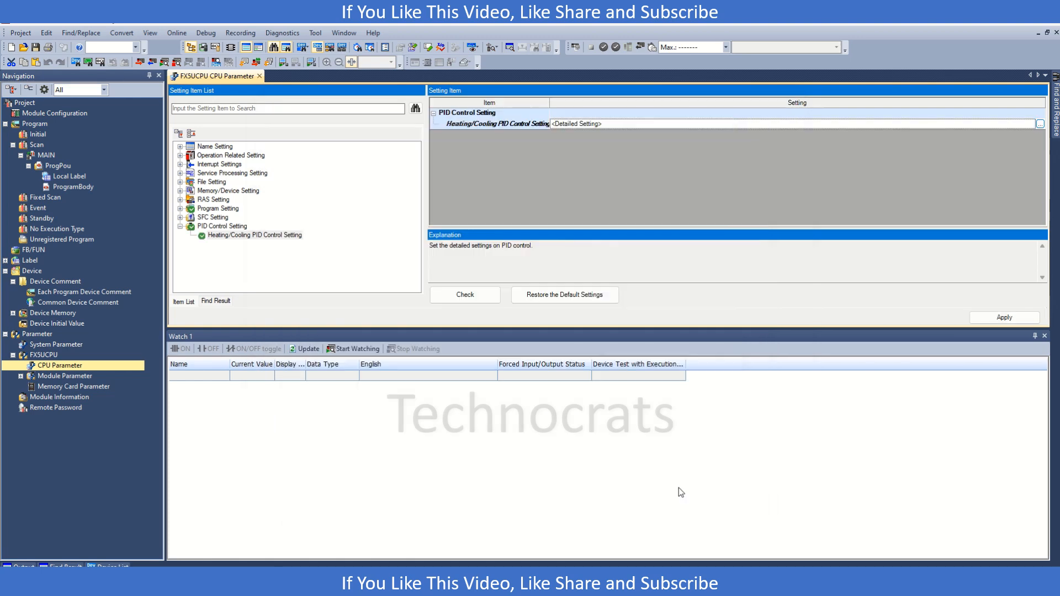
mouse_move(47, 339)
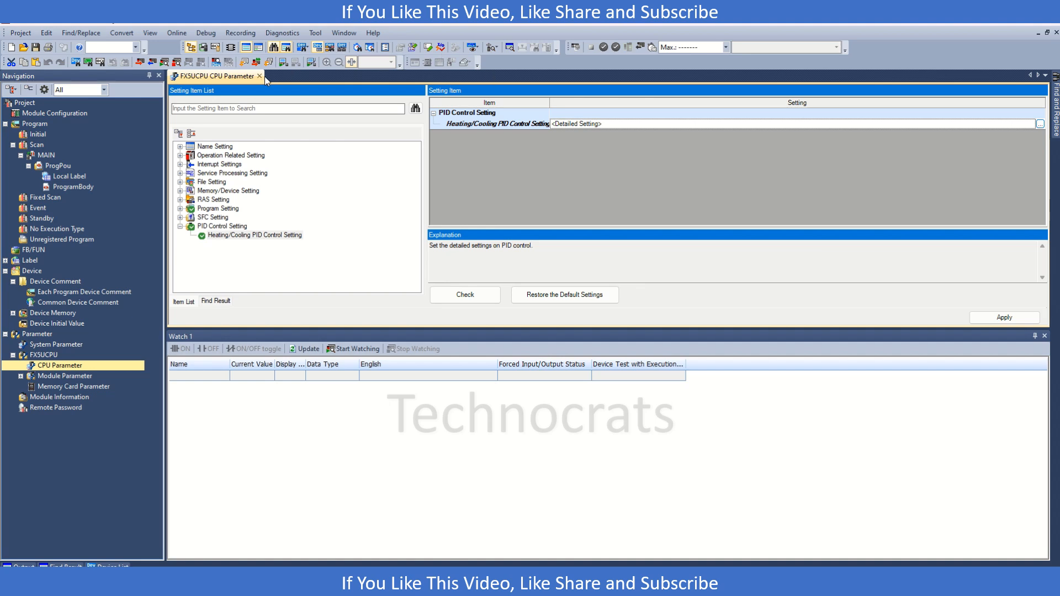
click(259, 77)
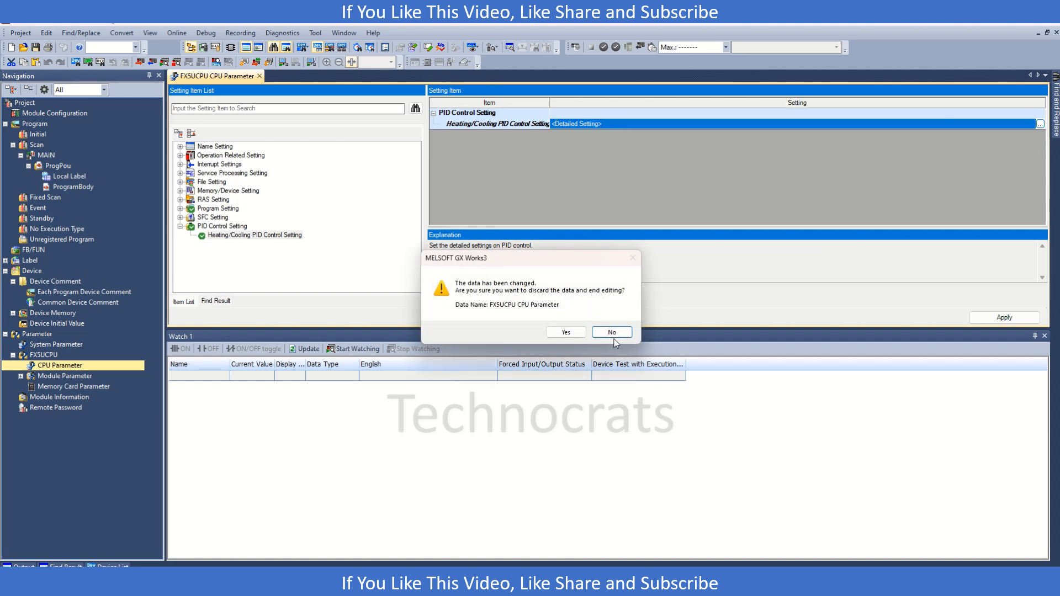
click(610, 332)
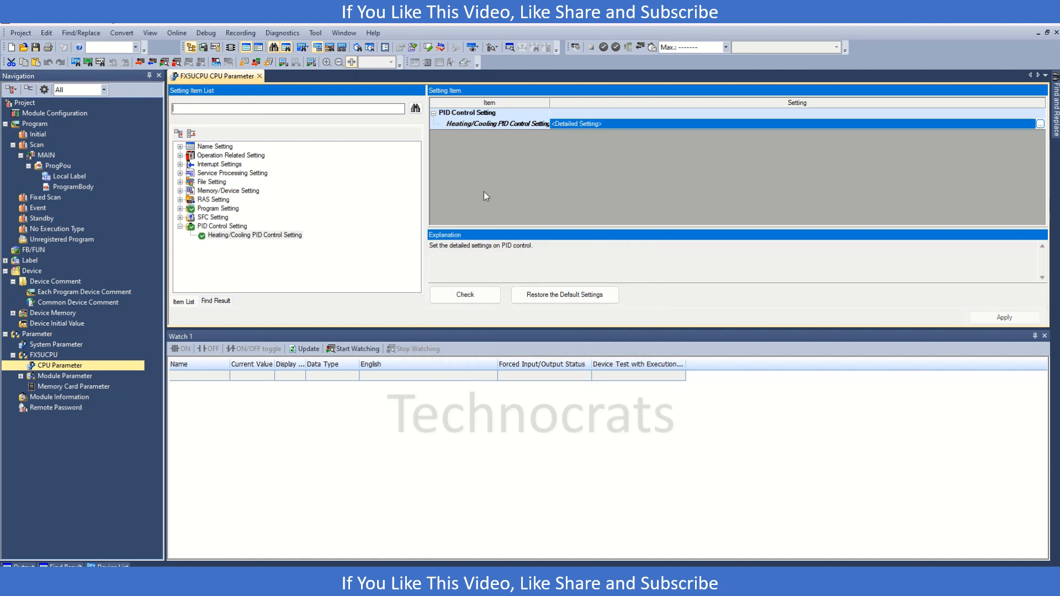
click(73, 186)
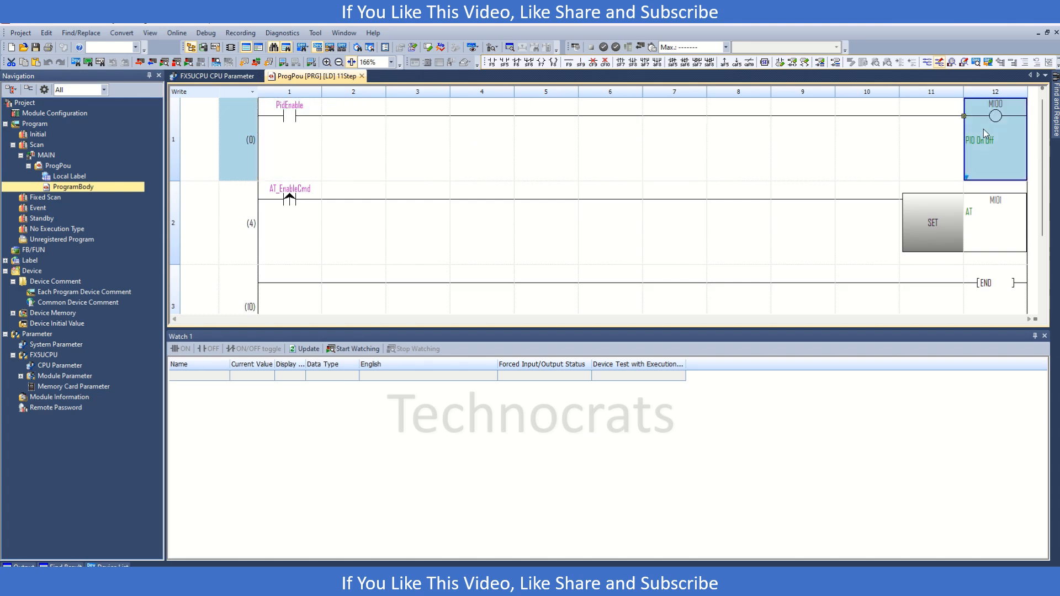
mouse_move(290, 199)
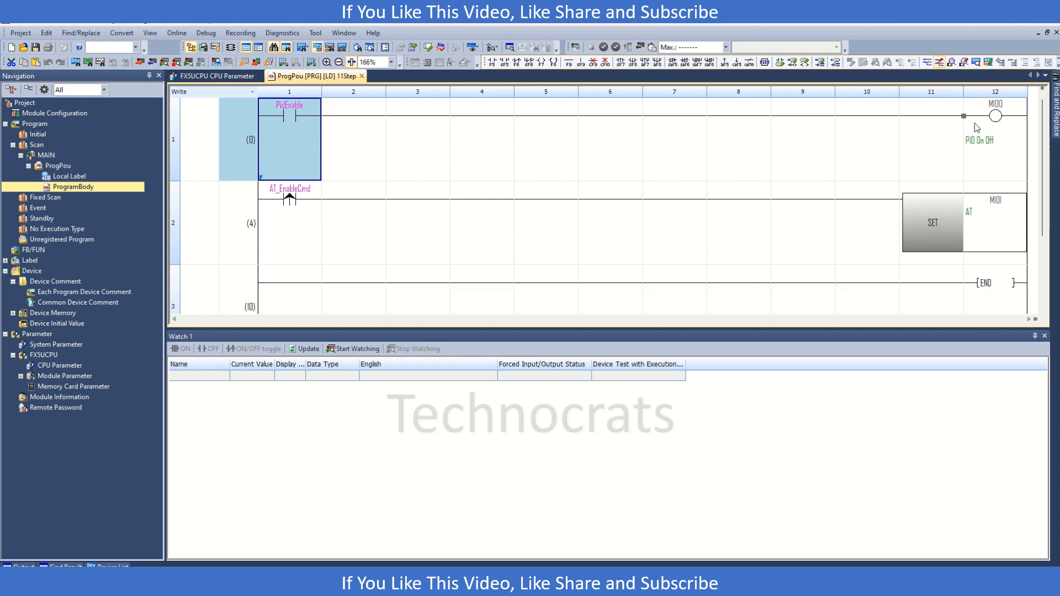
mouse_move(527, 256)
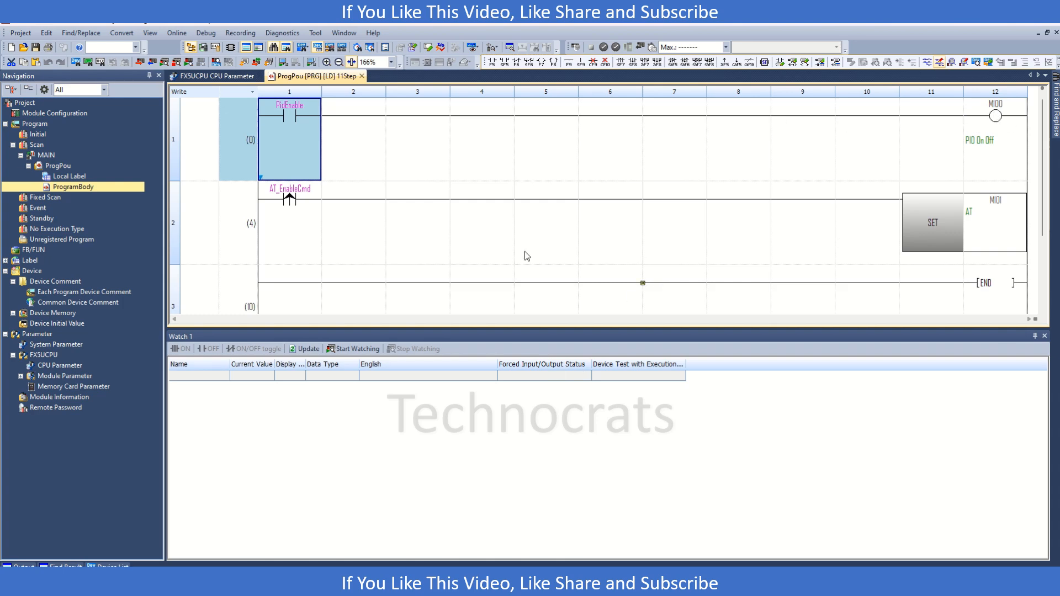
mouse_move(289, 199)
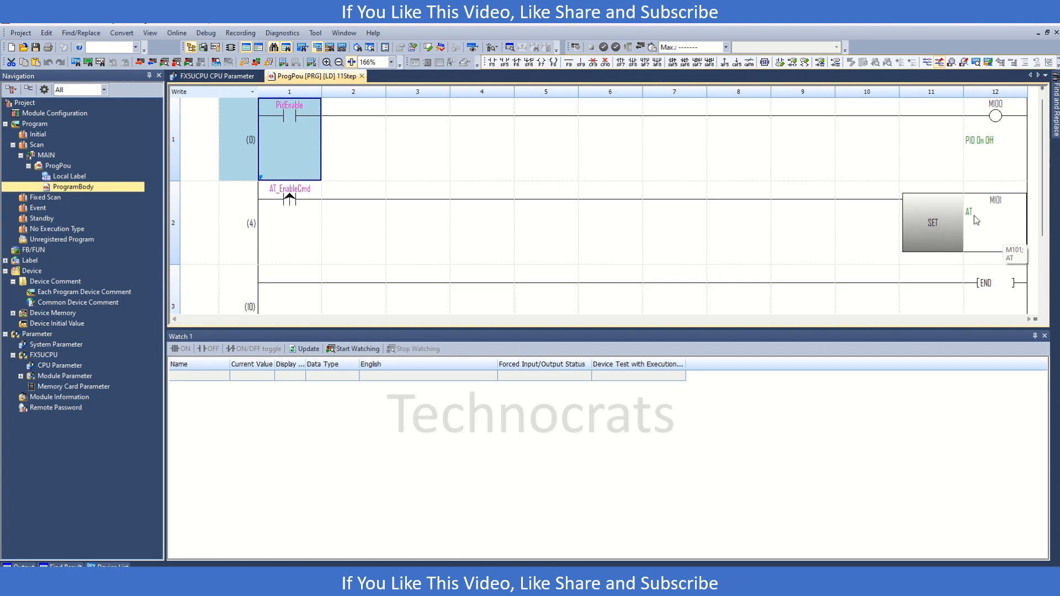
Enter contacts M103 and M102 at the END rung, dismissing the comment prompt
click(289, 289)
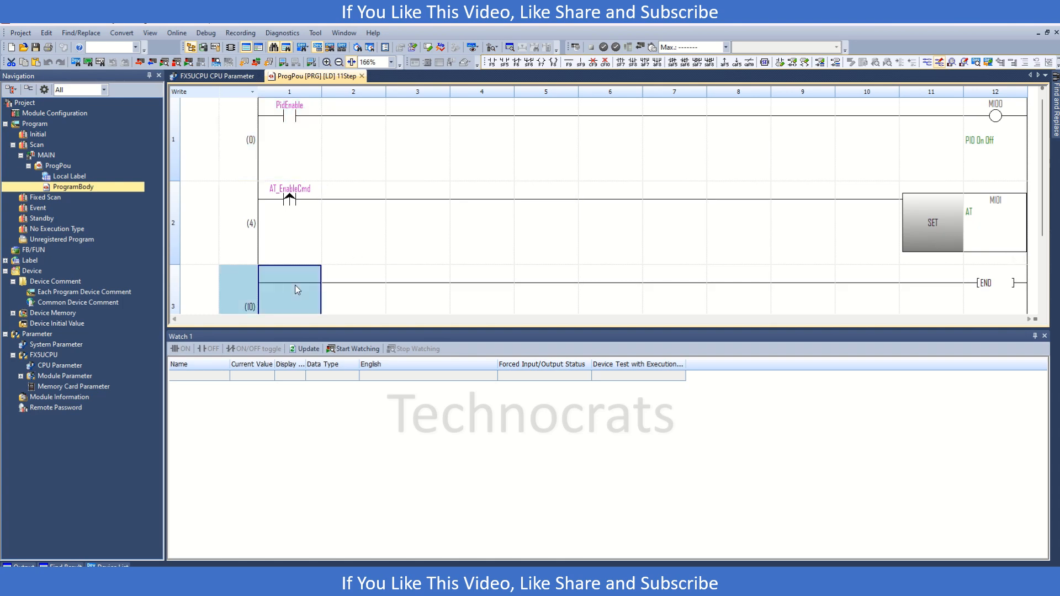
text(m103)
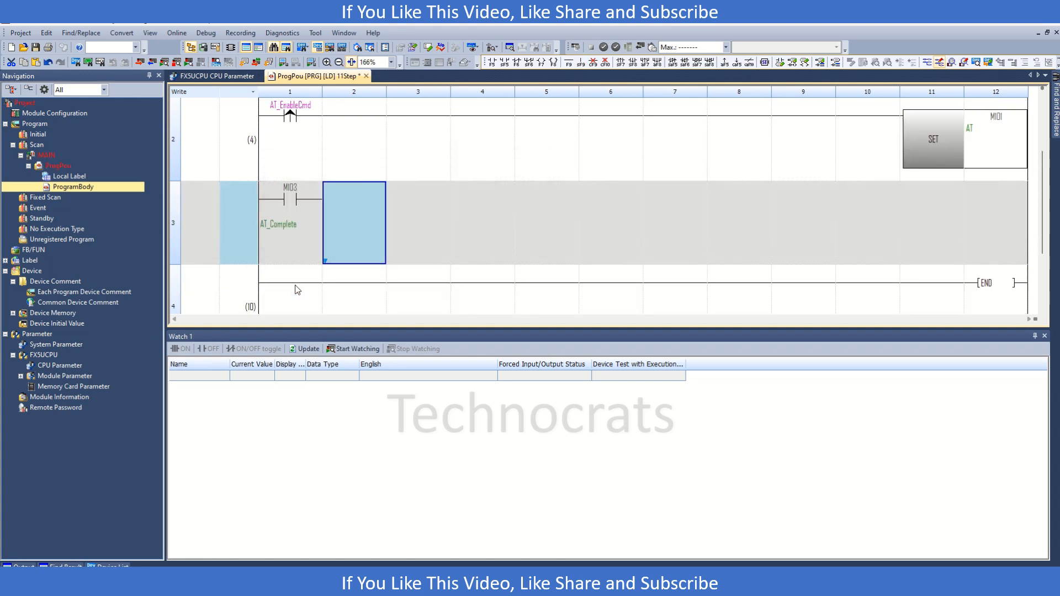
text(m102)
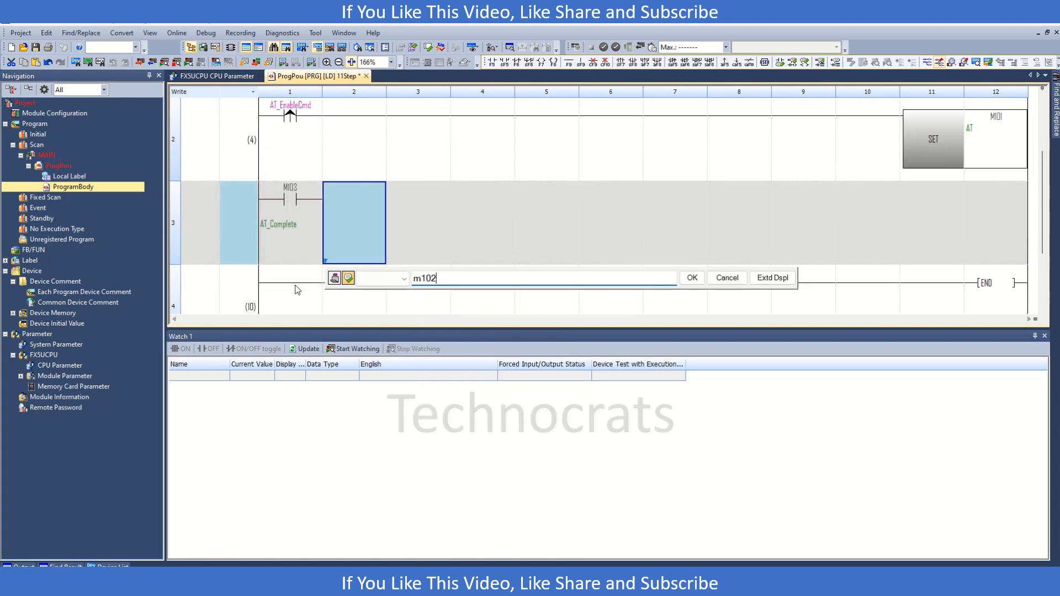
click(347, 277)
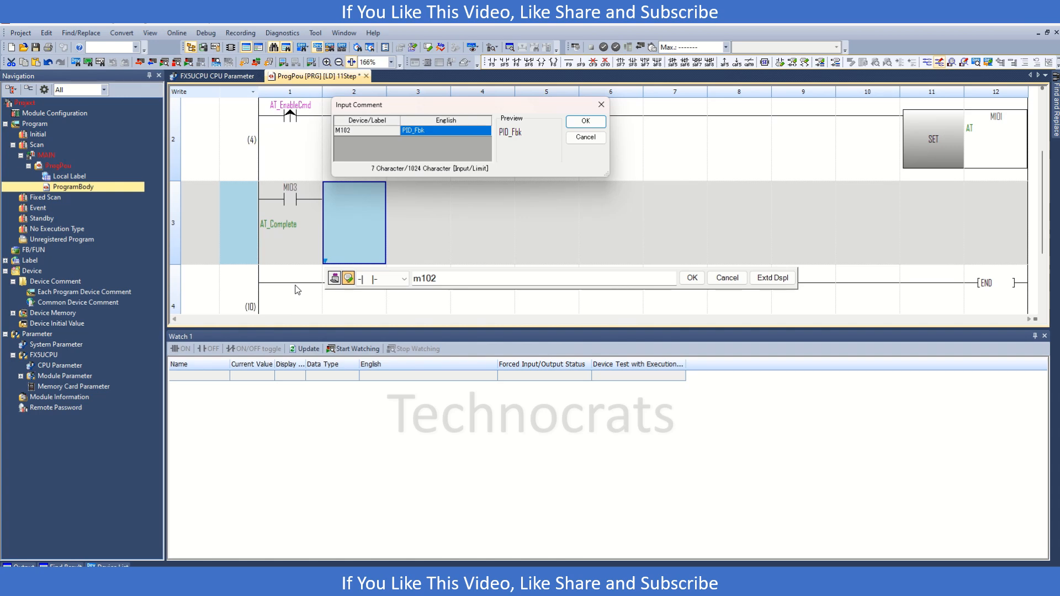
click(584, 121)
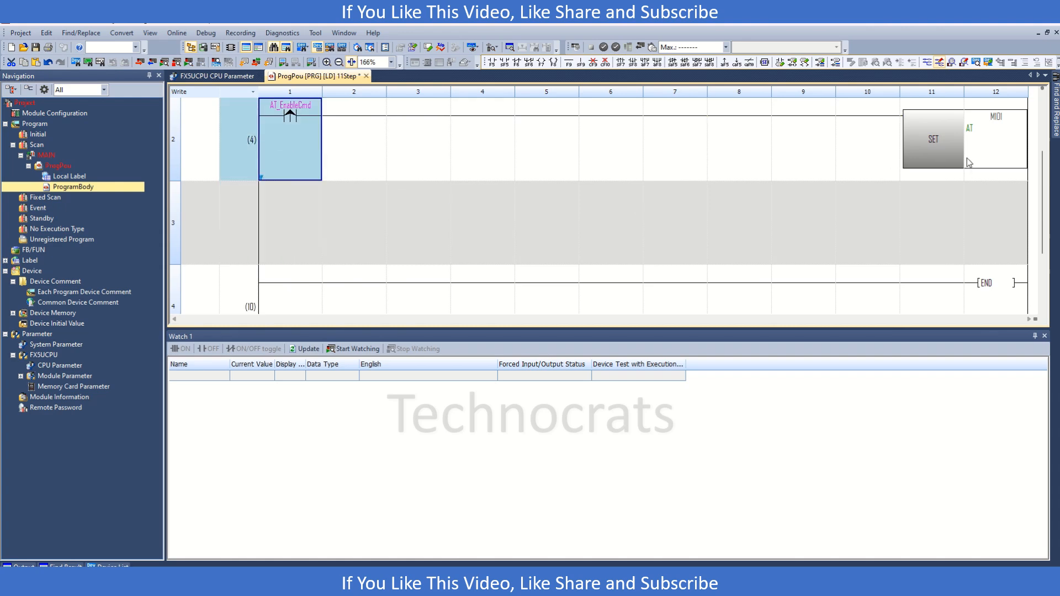
click(995, 139)
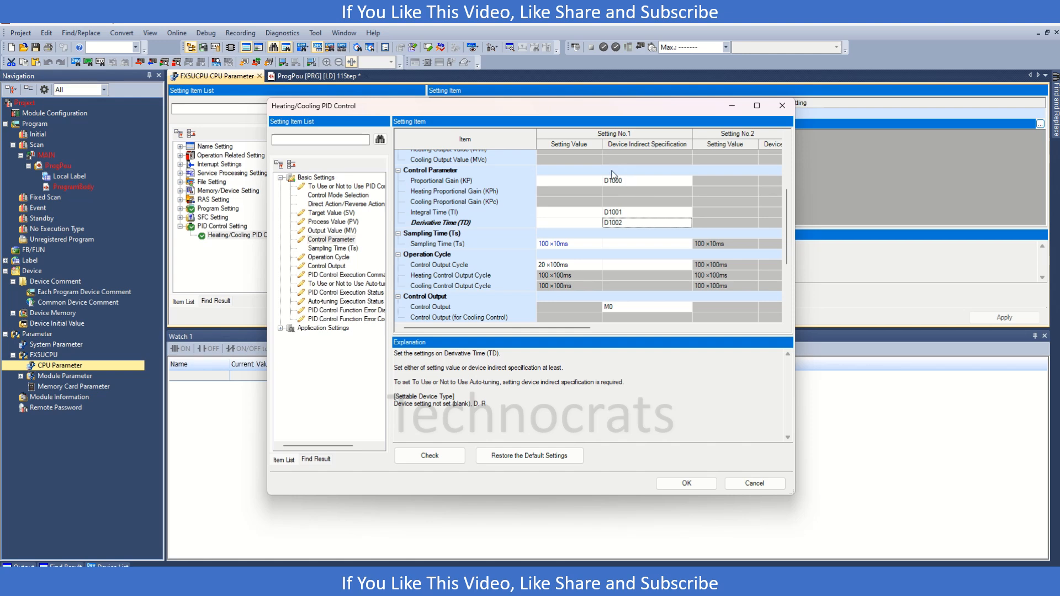
mouse_move(593, 168)
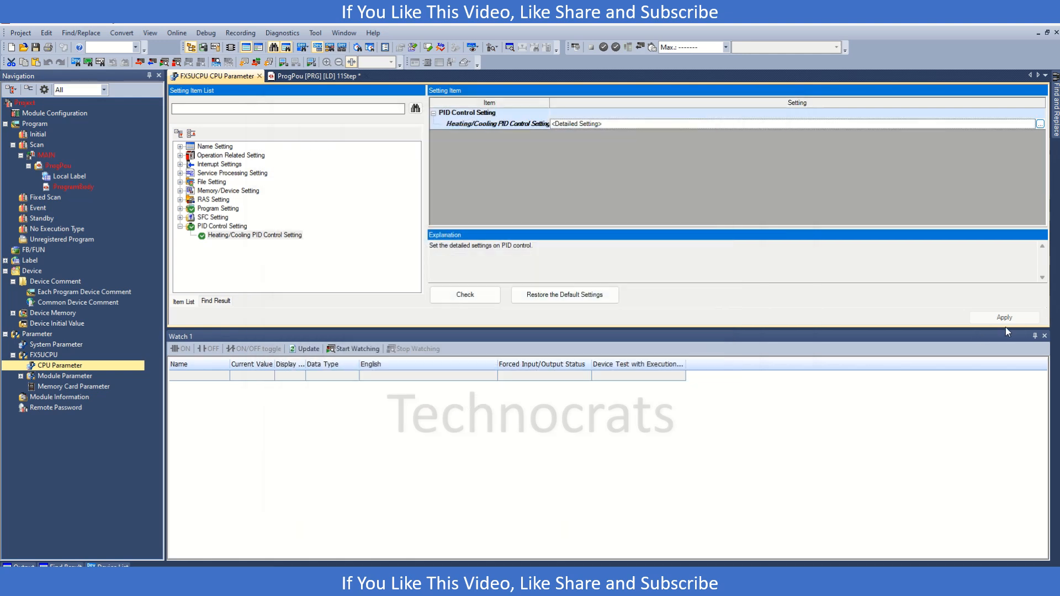
On rung 3, enter the D1000 = K0 compare contact and MOV K10 D1000
click(311, 75)
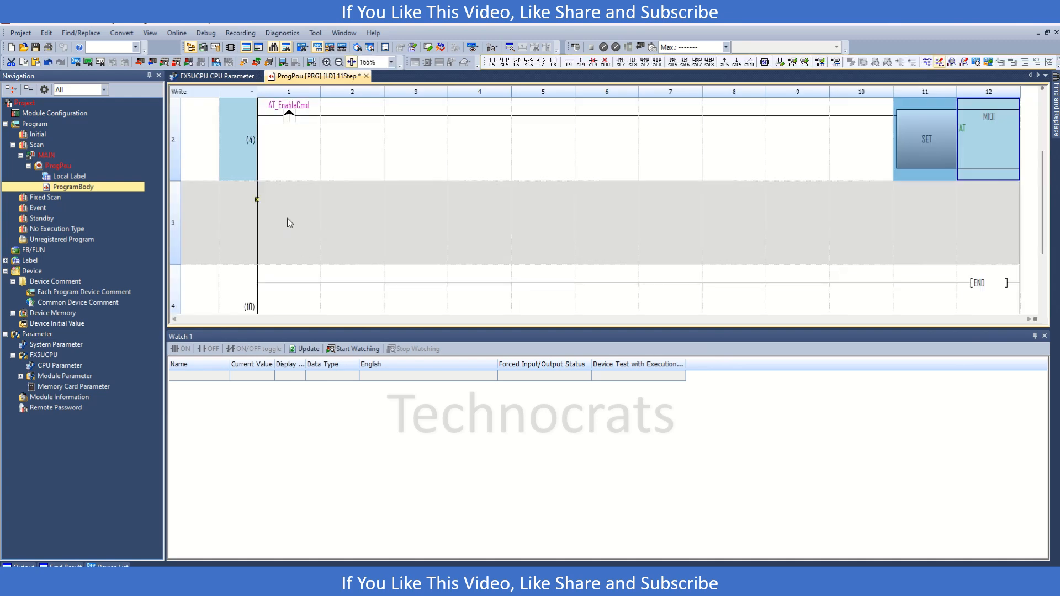
click(287, 222)
text(D1000)
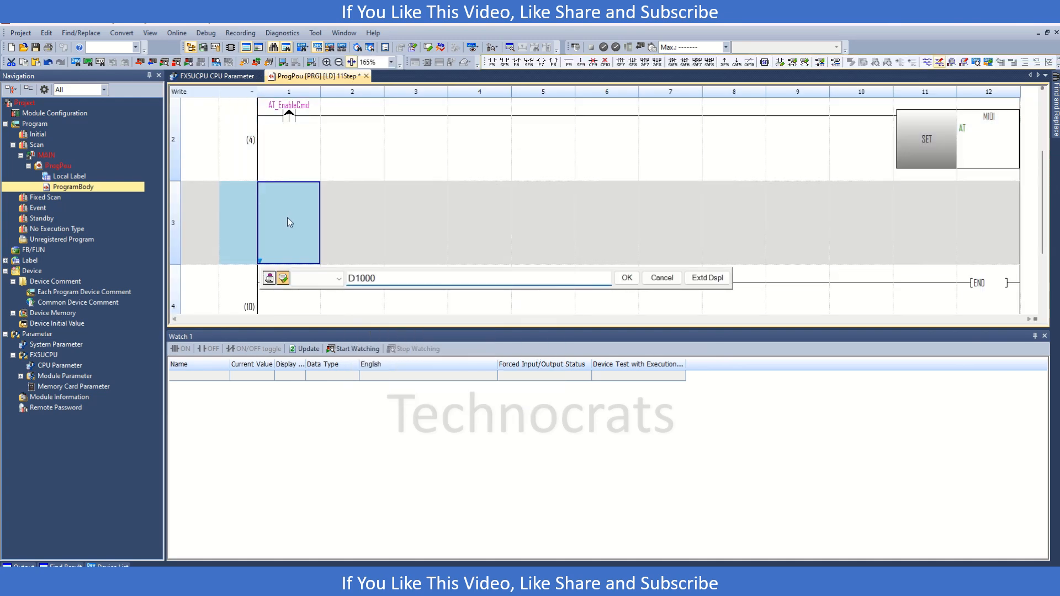
text(<.)
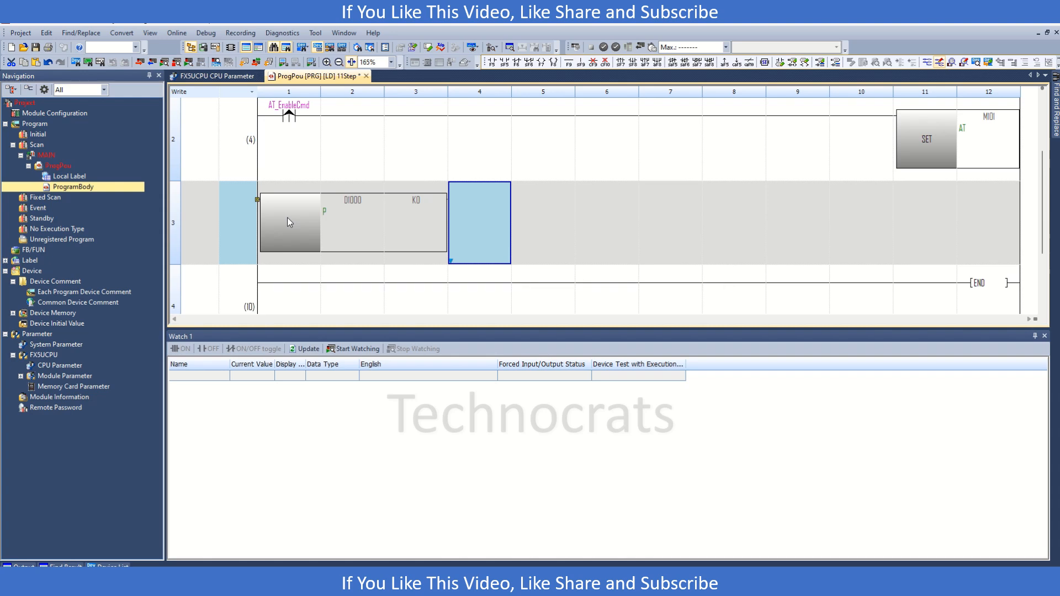
text(mov G)
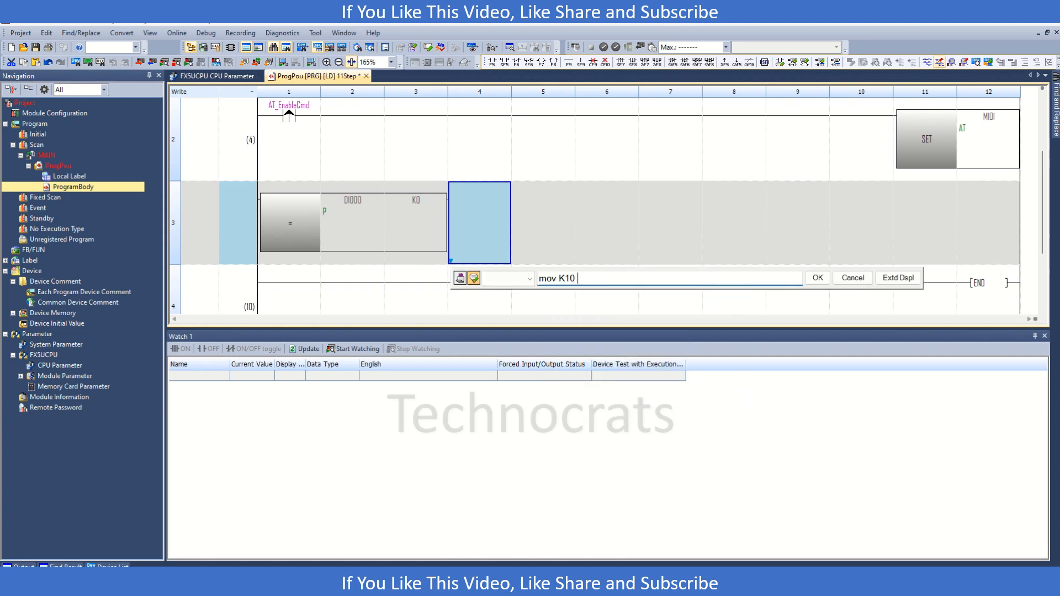
click(816, 277)
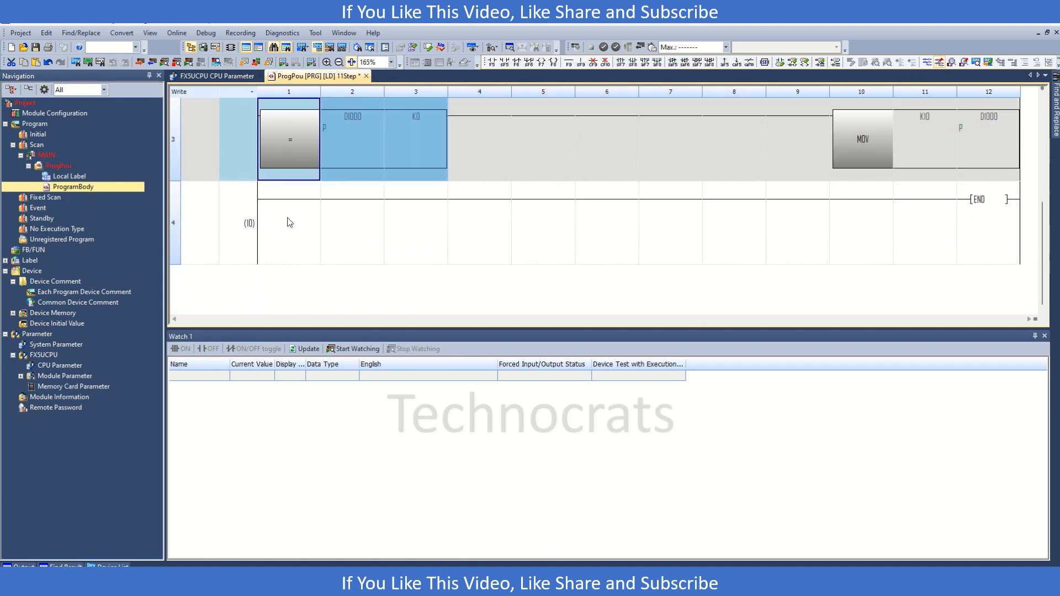
click(352, 139)
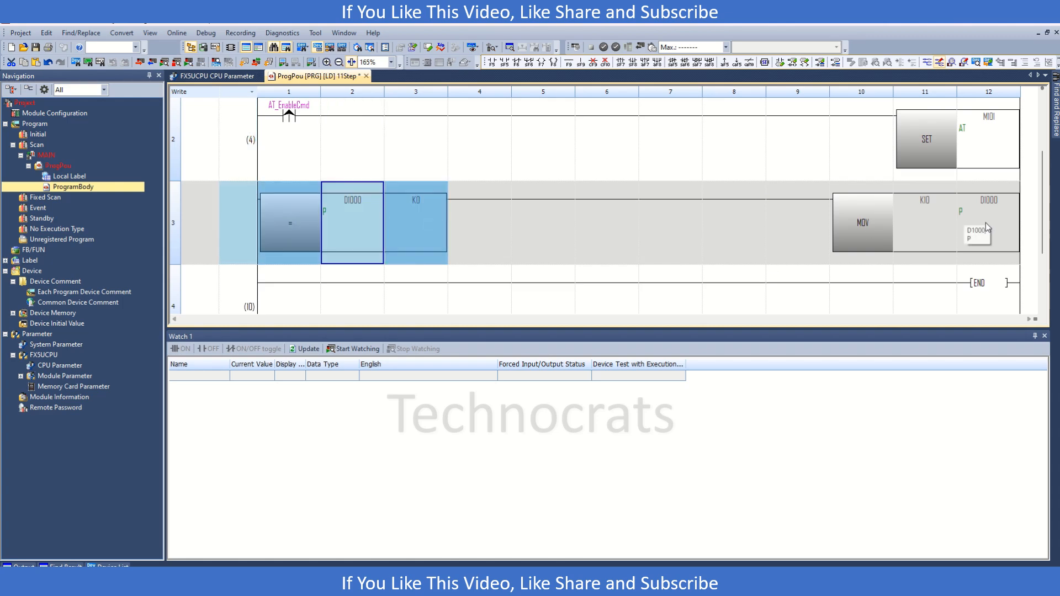
click(988, 222)
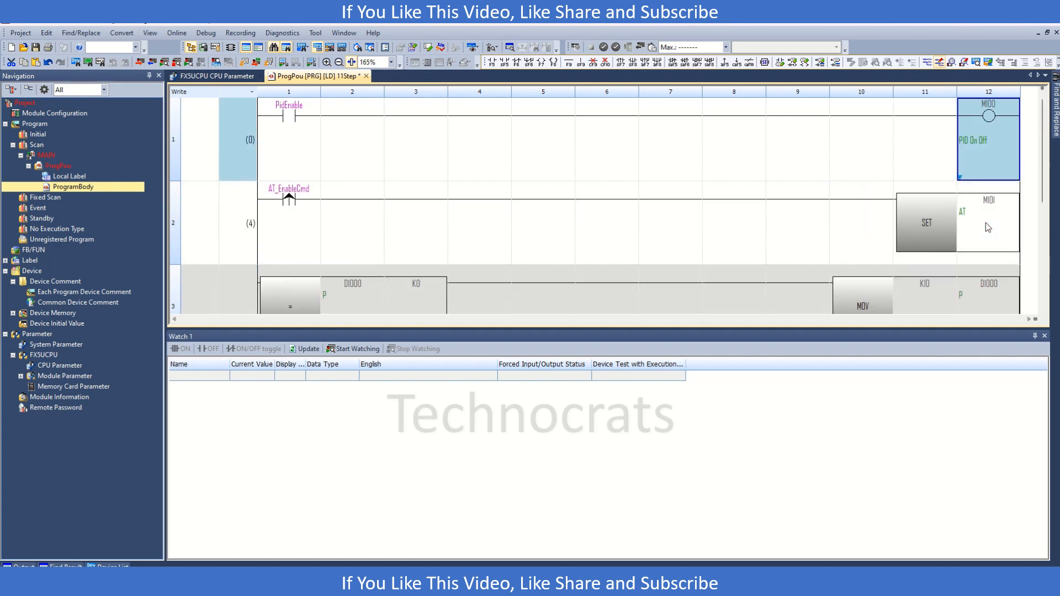
scroll(down, 3)
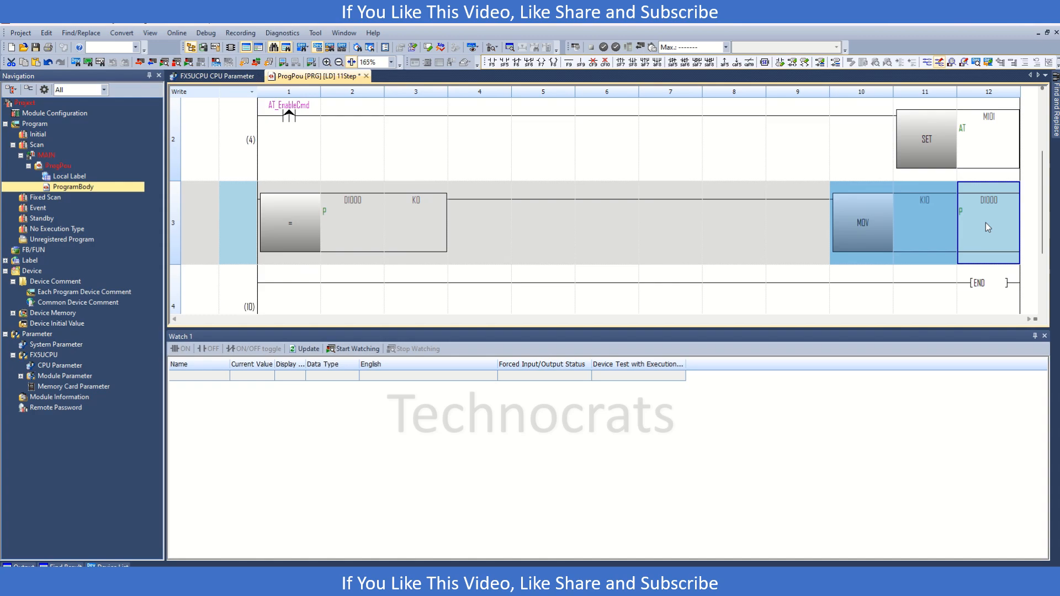